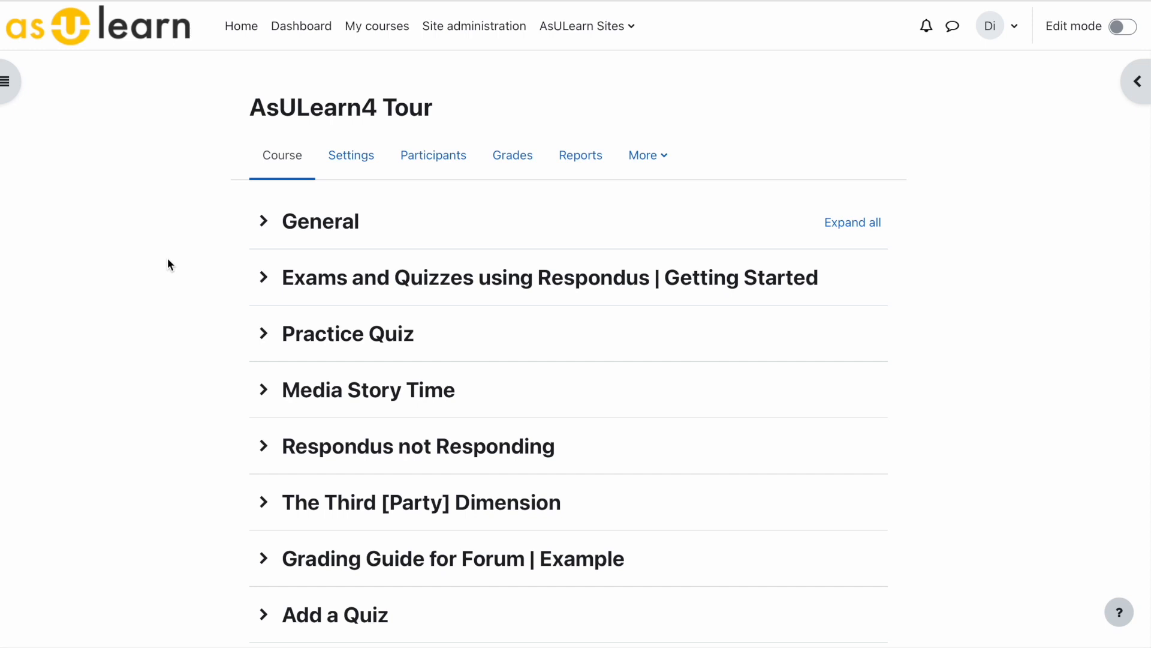
mouse_move(252, 297)
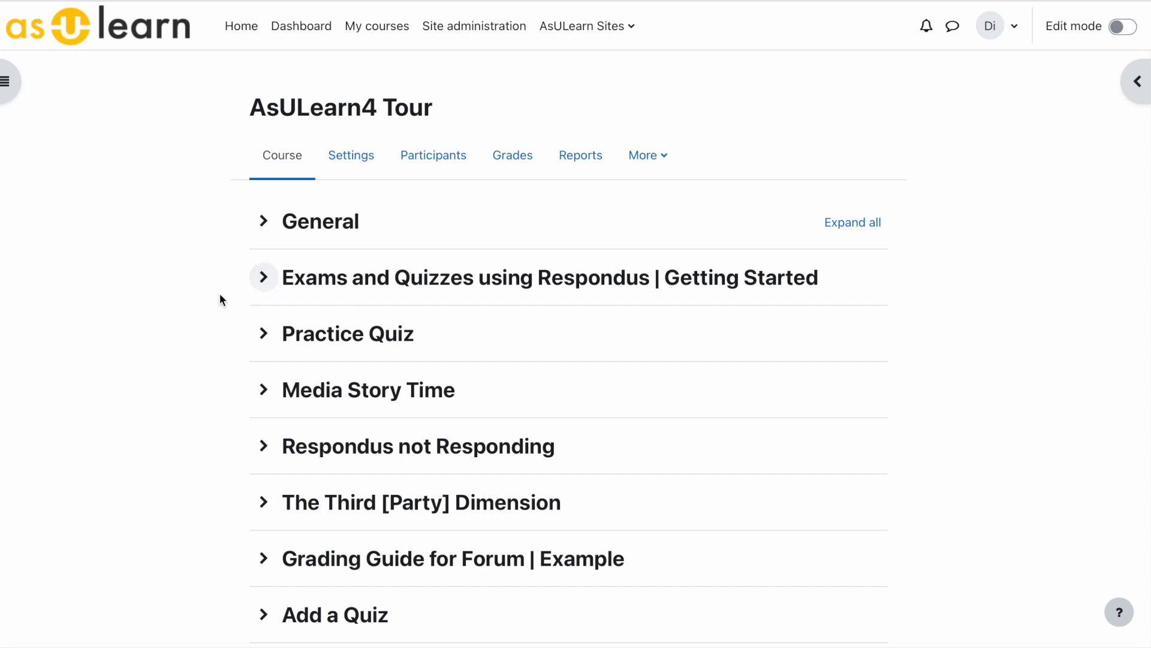
Step: Expand the 'Exams and Quizzes using Respondus | Getting Started' section to show its description
click(264, 277)
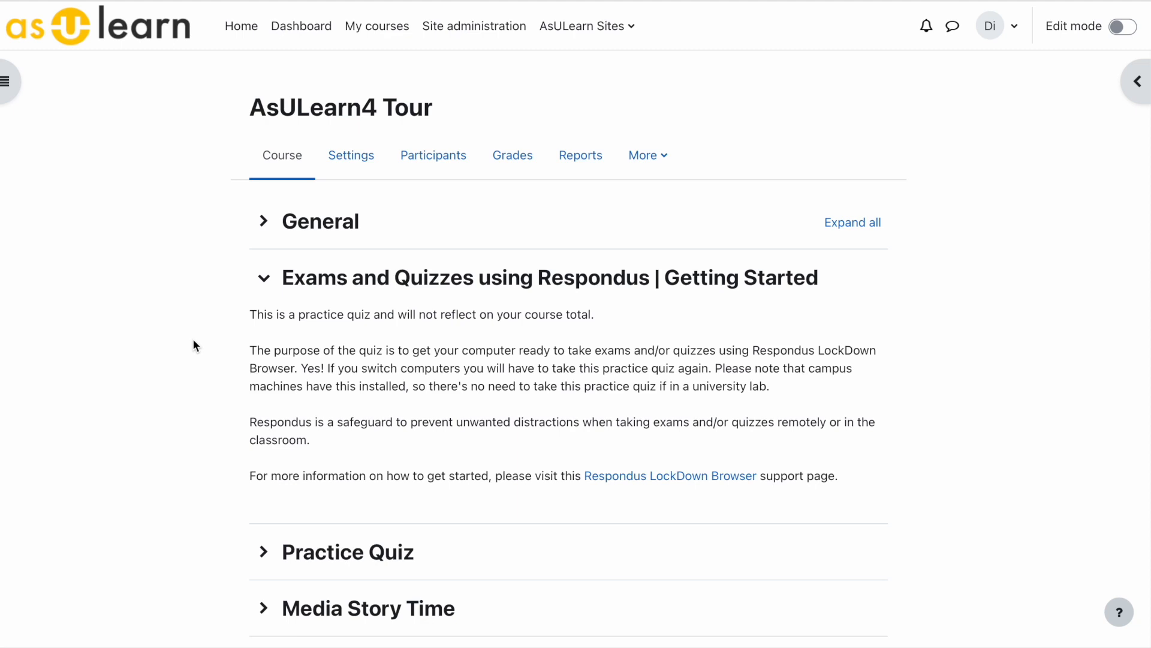
mouse_move(627, 454)
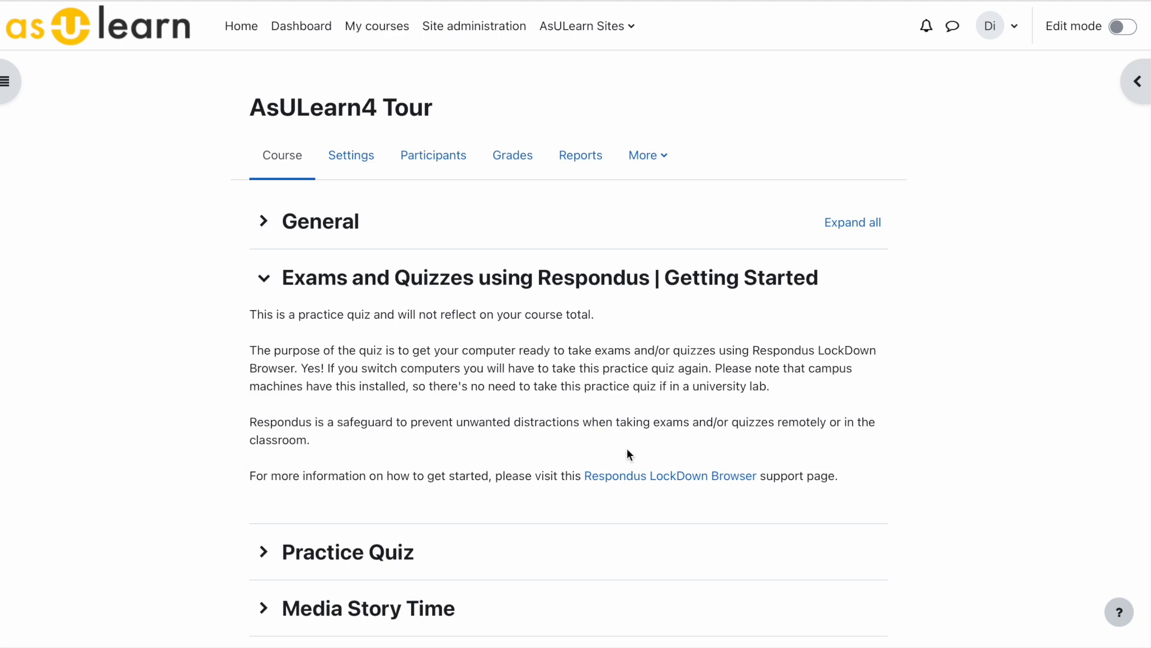
mouse_move(645, 488)
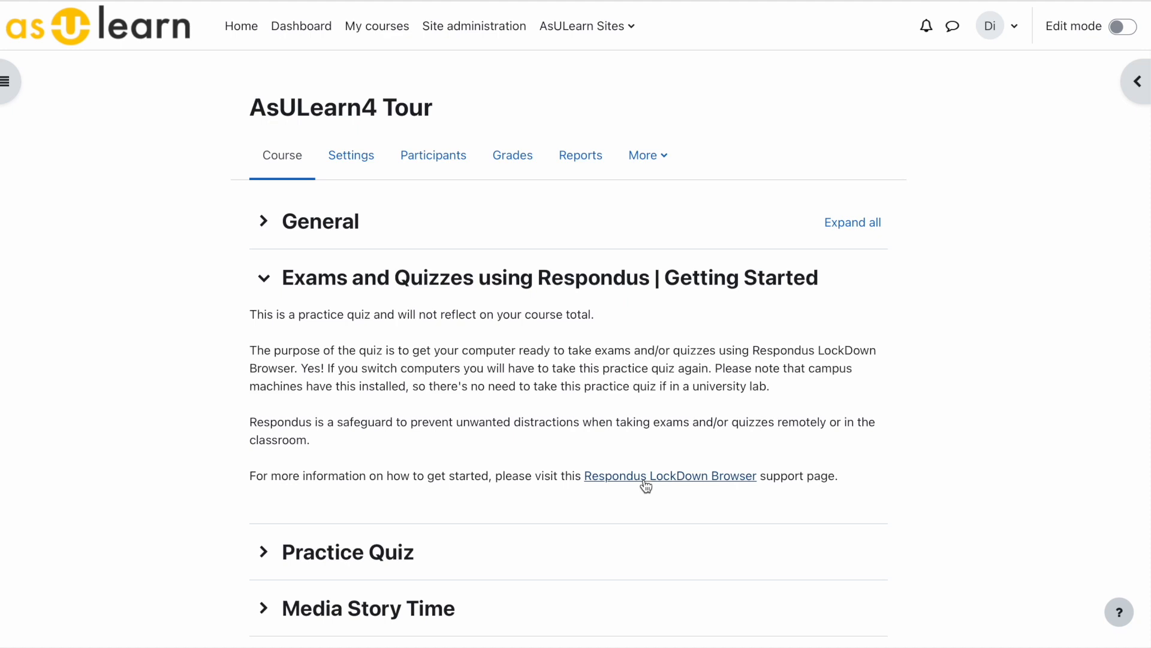
Step: View the Respondus LockDown Browser support article in a new window, down to its 'Problems?' section
click(670, 475)
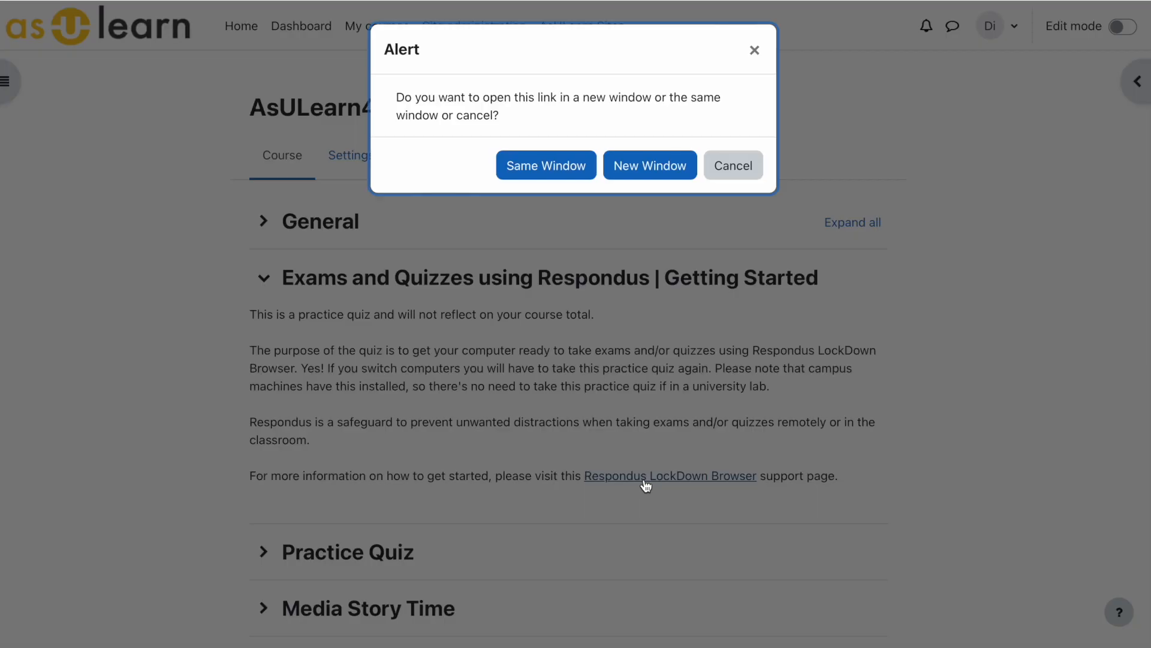
click(648, 165)
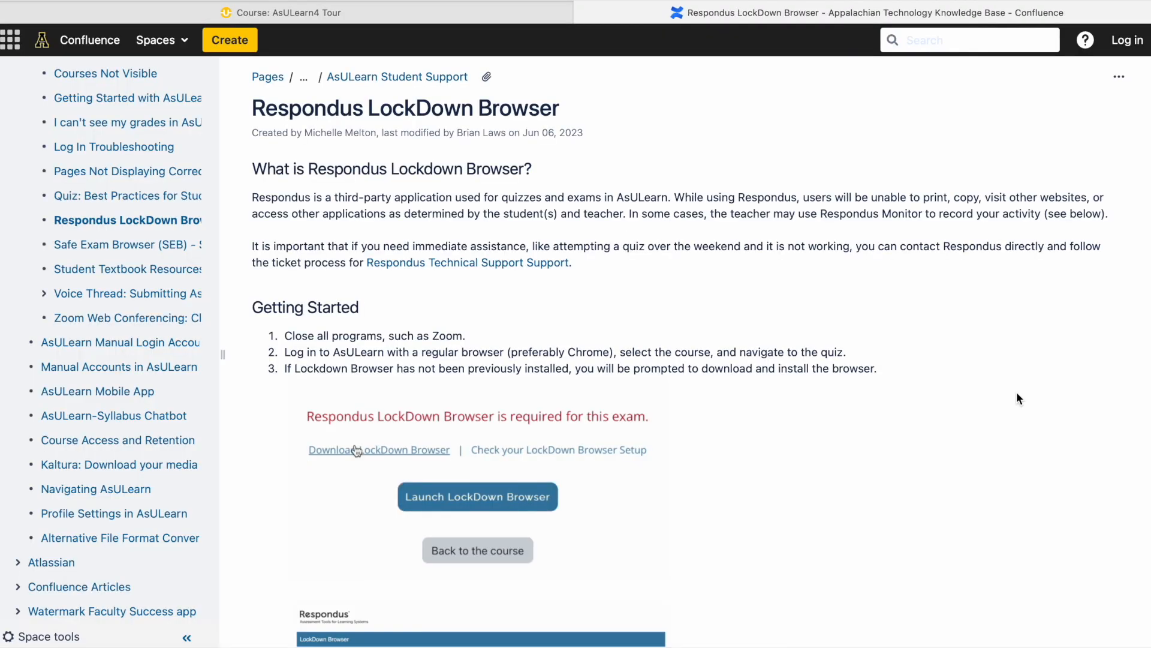
scroll(down, 3)
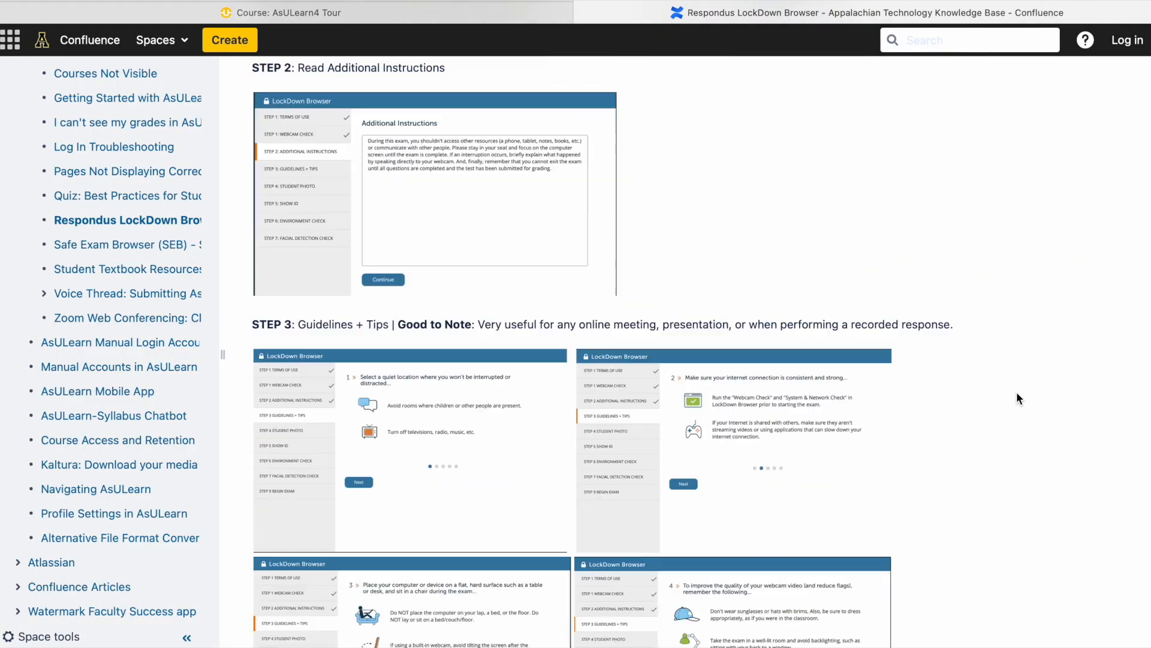
scroll(down, 3)
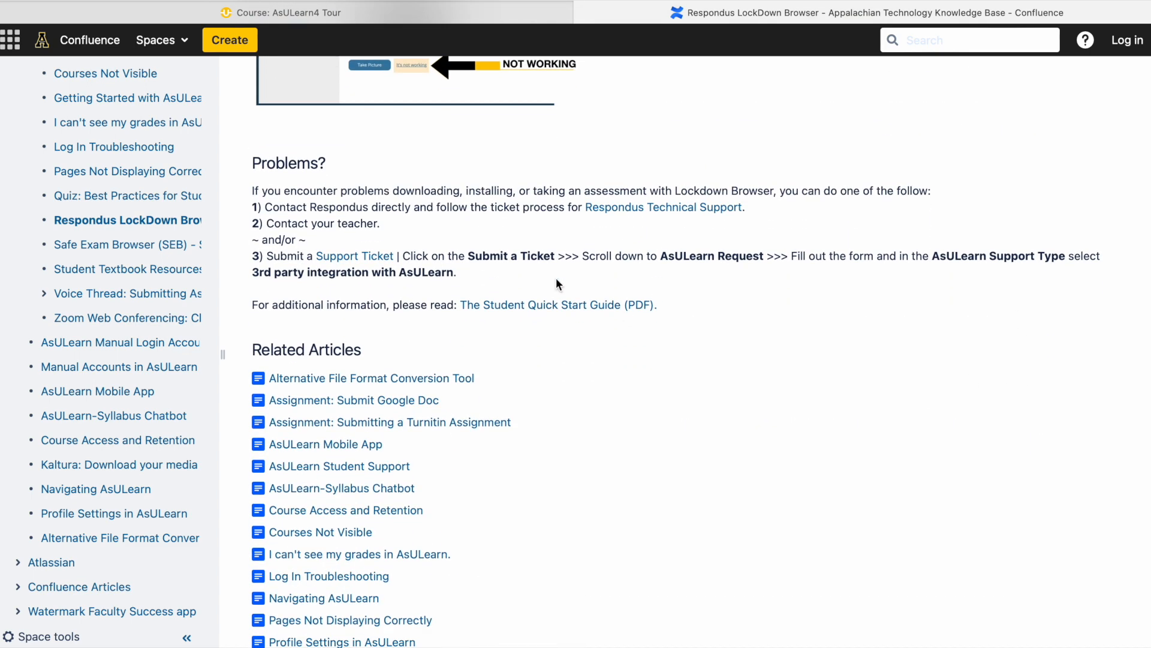
double_click(287, 163)
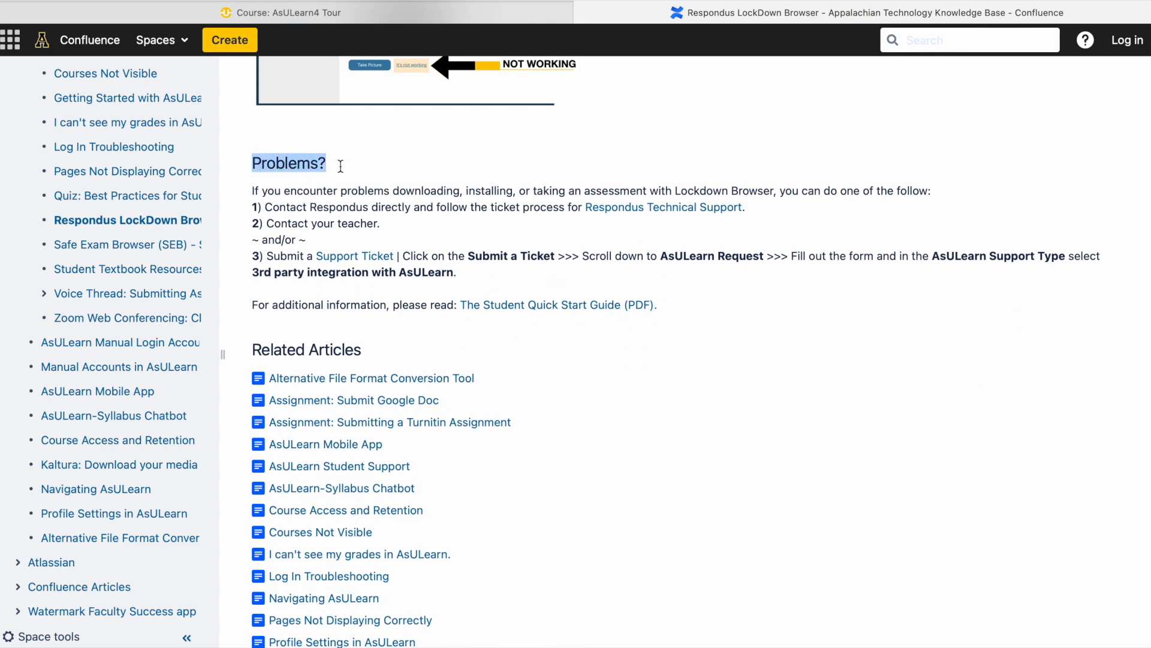
mouse_move(607, 67)
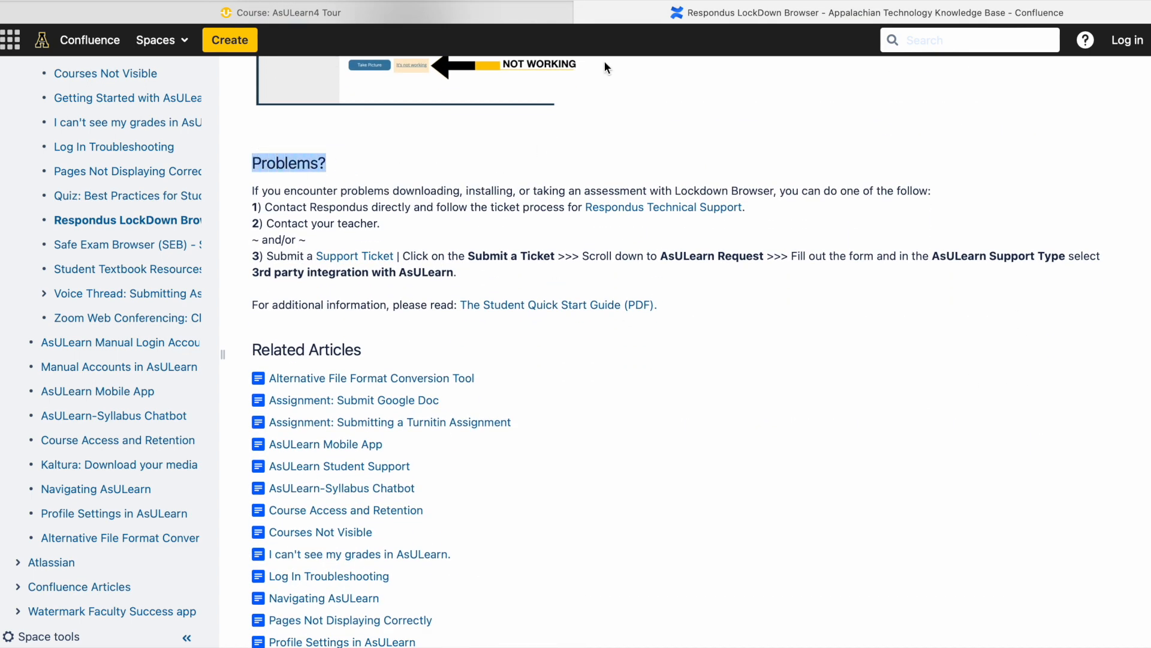
Step: Return to the course, enable editing and bring up the activity chooser for the Getting Started section
click(279, 12)
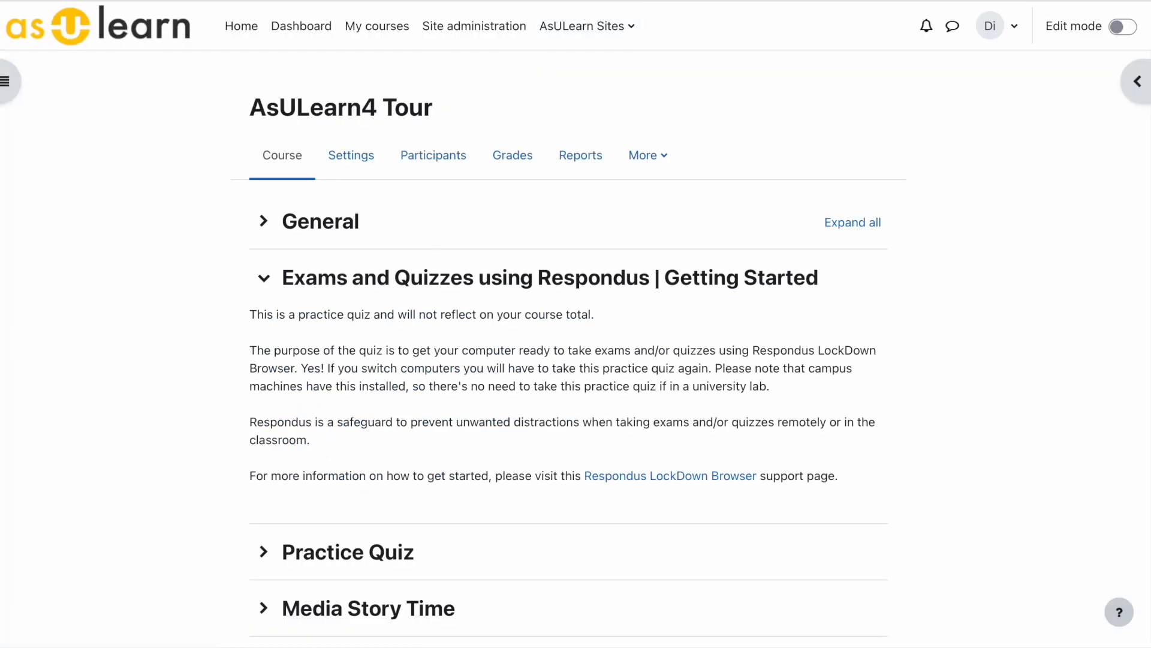
scroll(down, 3)
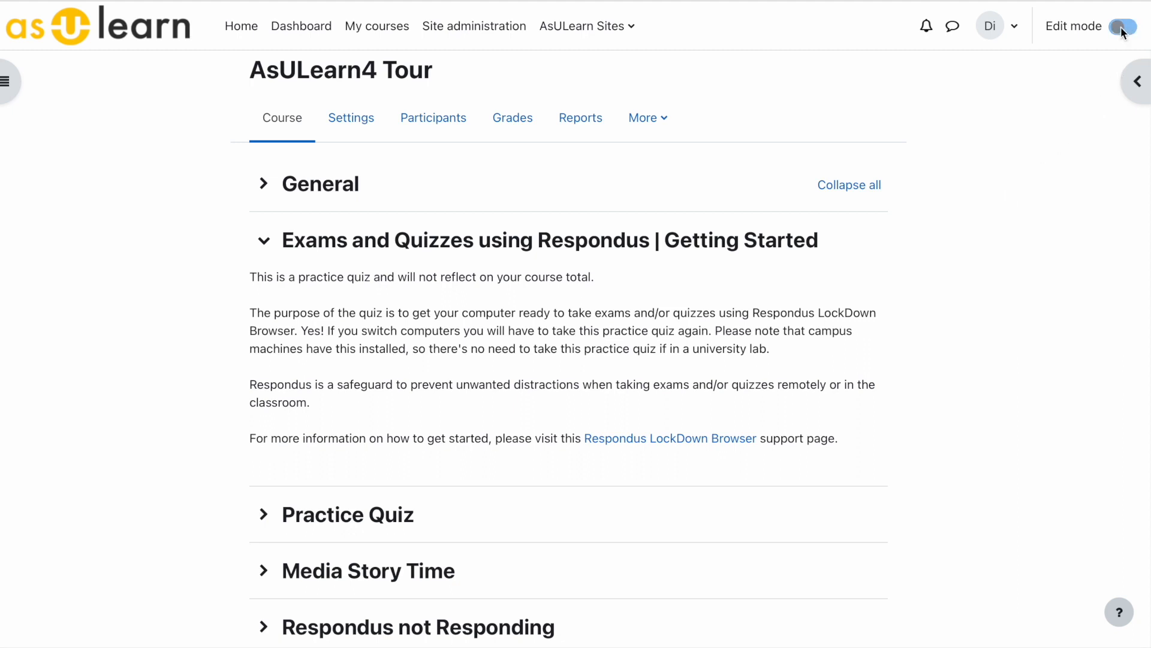
click(1119, 27)
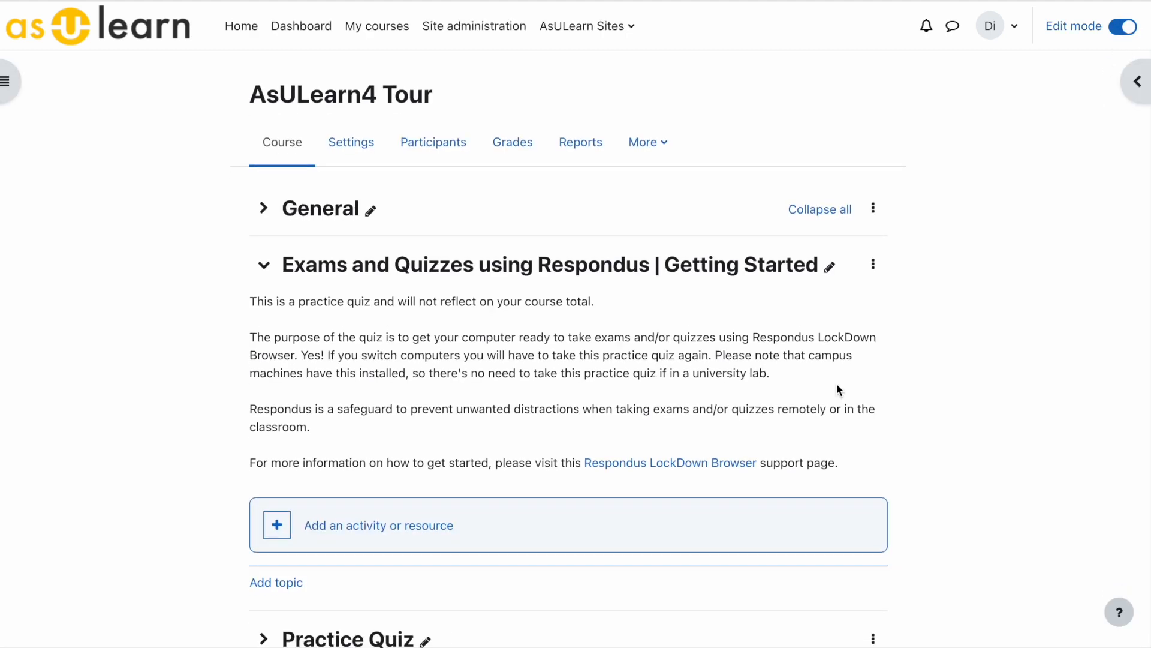
scroll(down, 3)
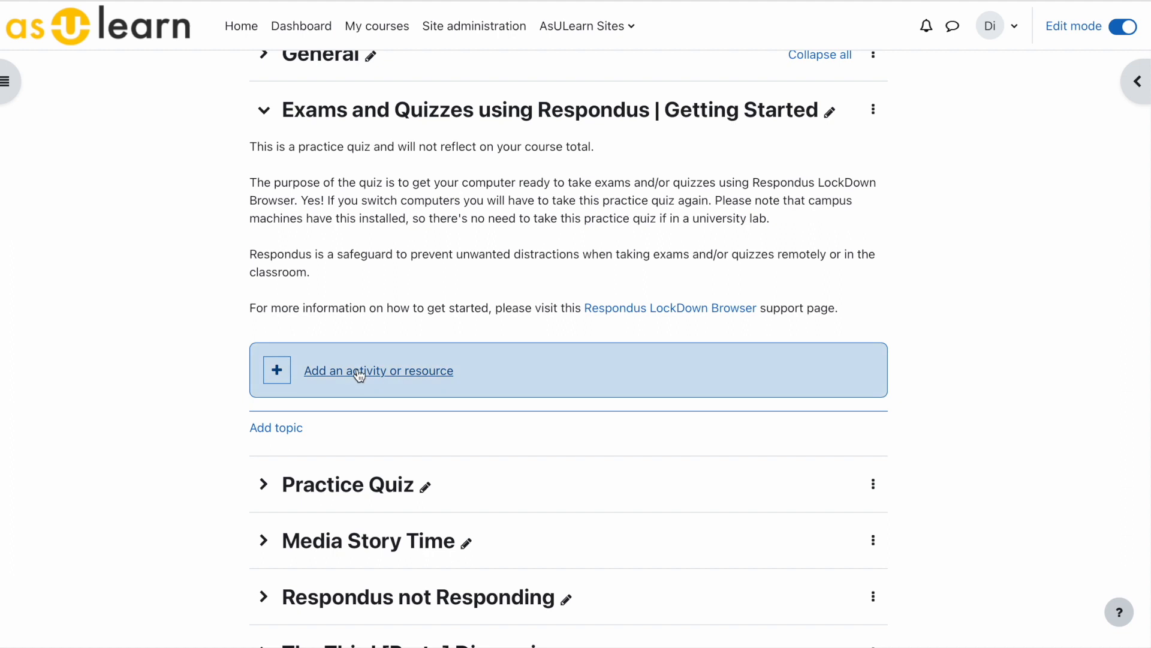
click(377, 370)
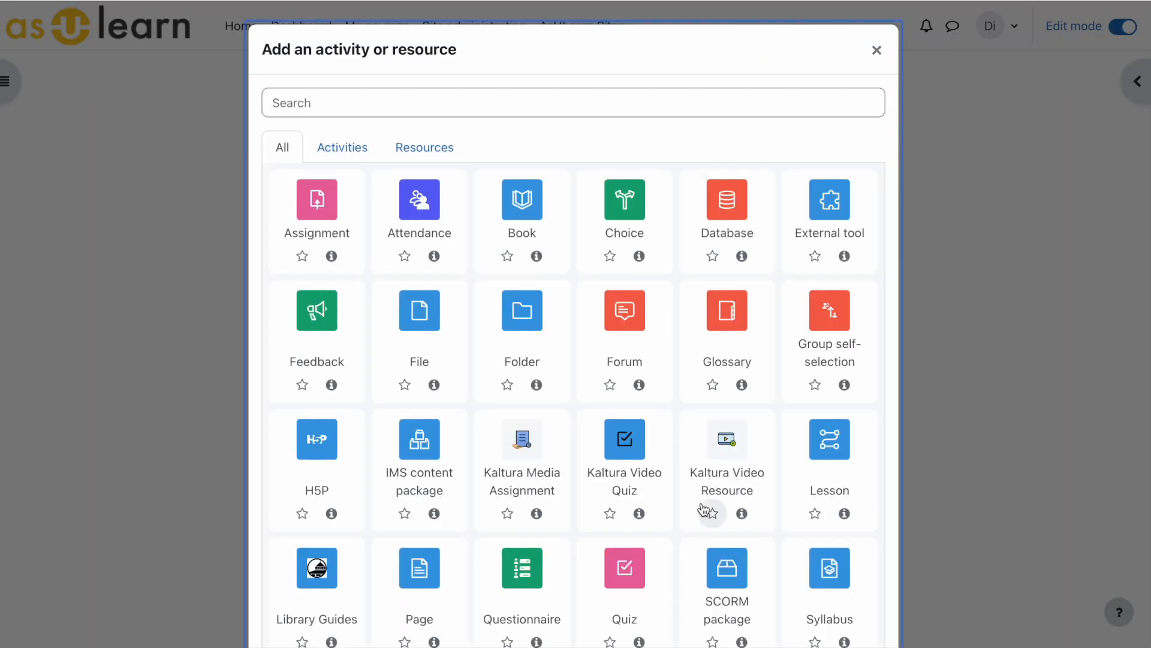
scroll(down, 3)
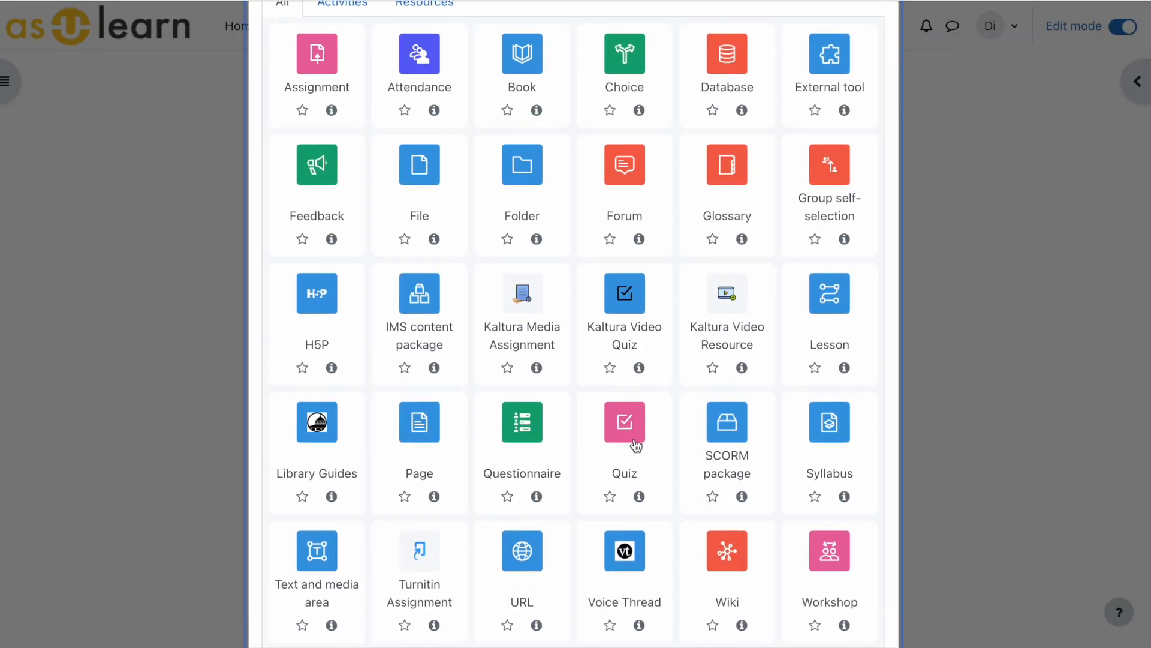
mouse_move(636, 443)
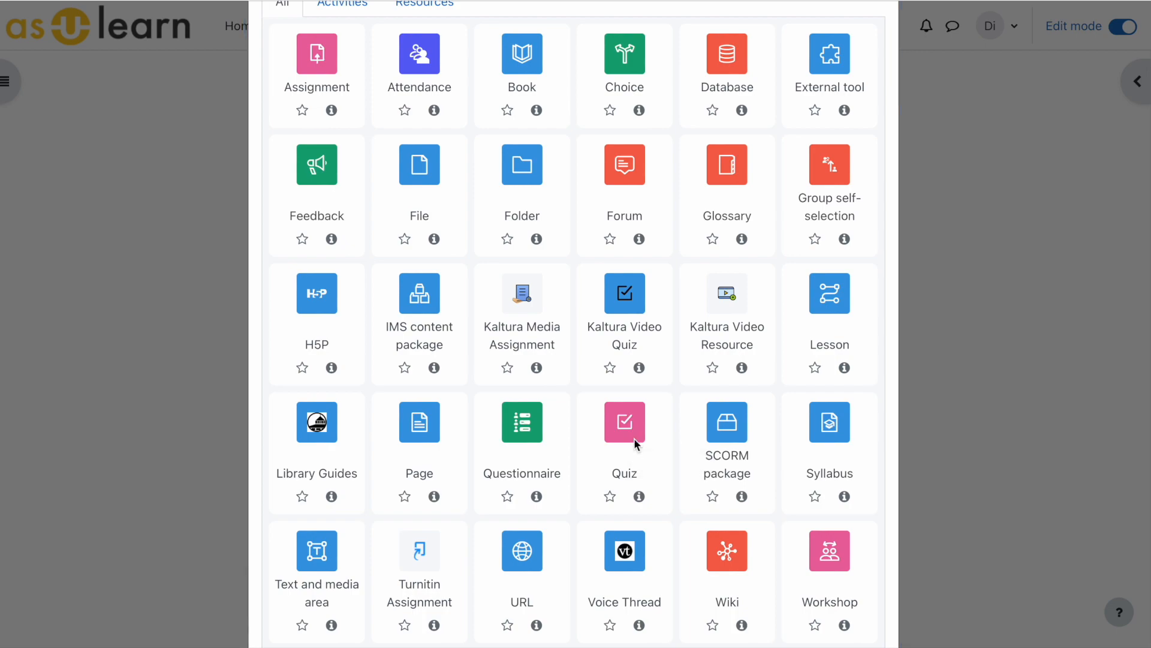
Step: Create a quiz named 'Respondus Practice Quiz' with a description introducing Respondus LockDown Browser practice
click(624, 421)
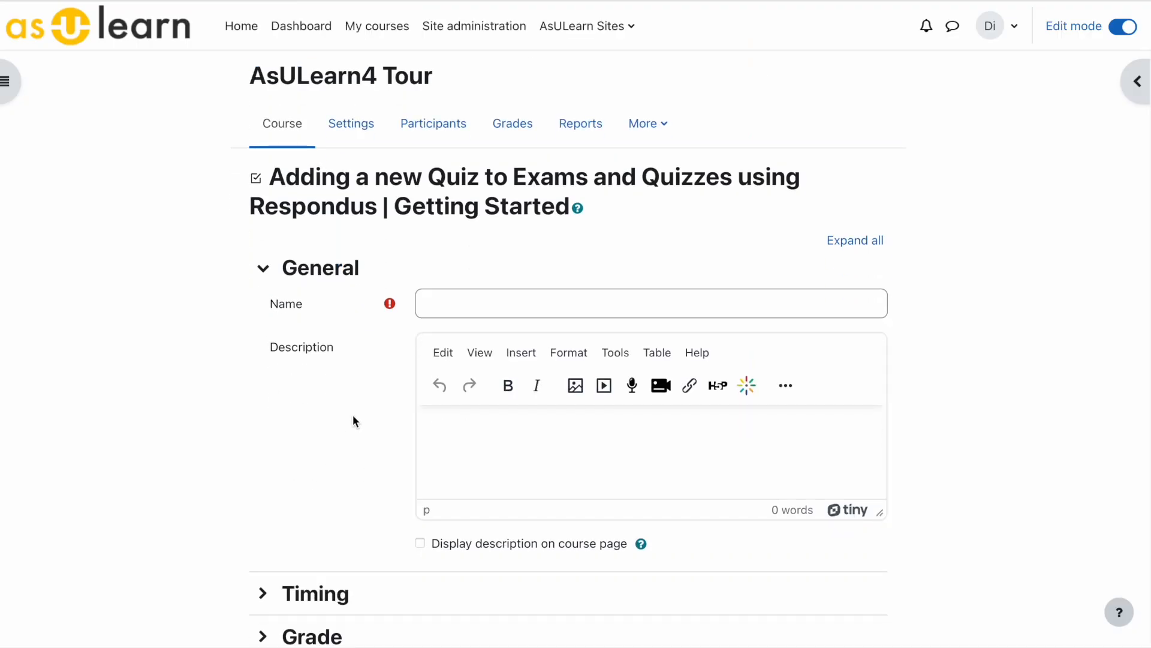
text(Respondus Practice Quiz)
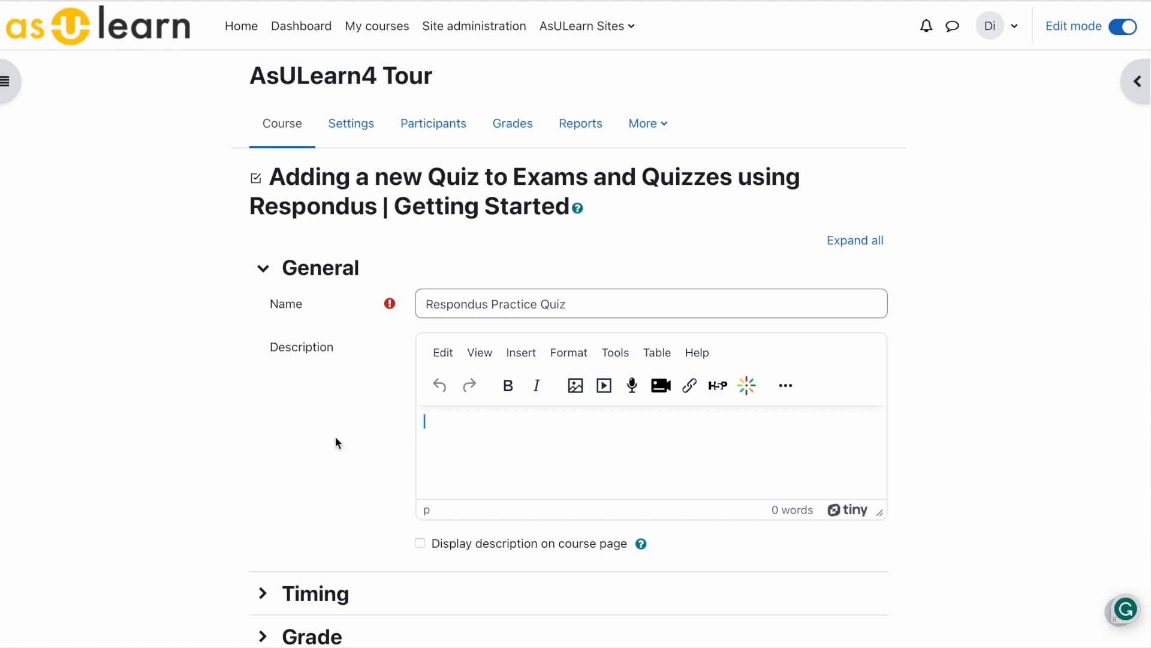
text(This practice quiz is to get you started with using Respondus LockDown Browser. This will not be reflected in your course total.)
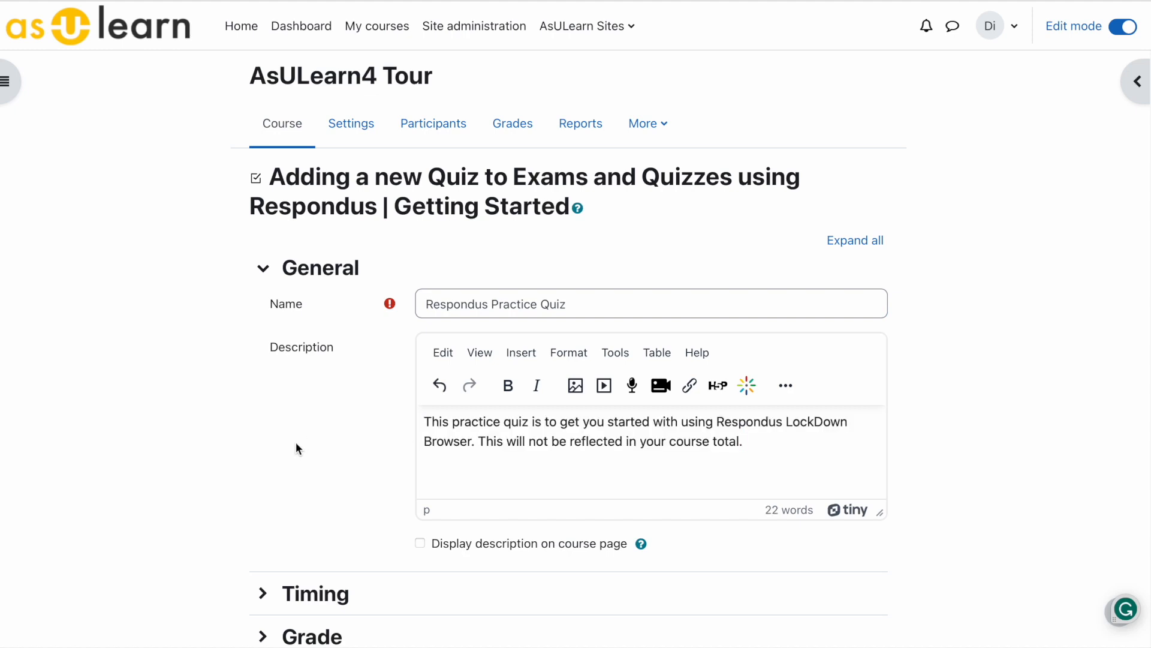
mouse_move(228, 429)
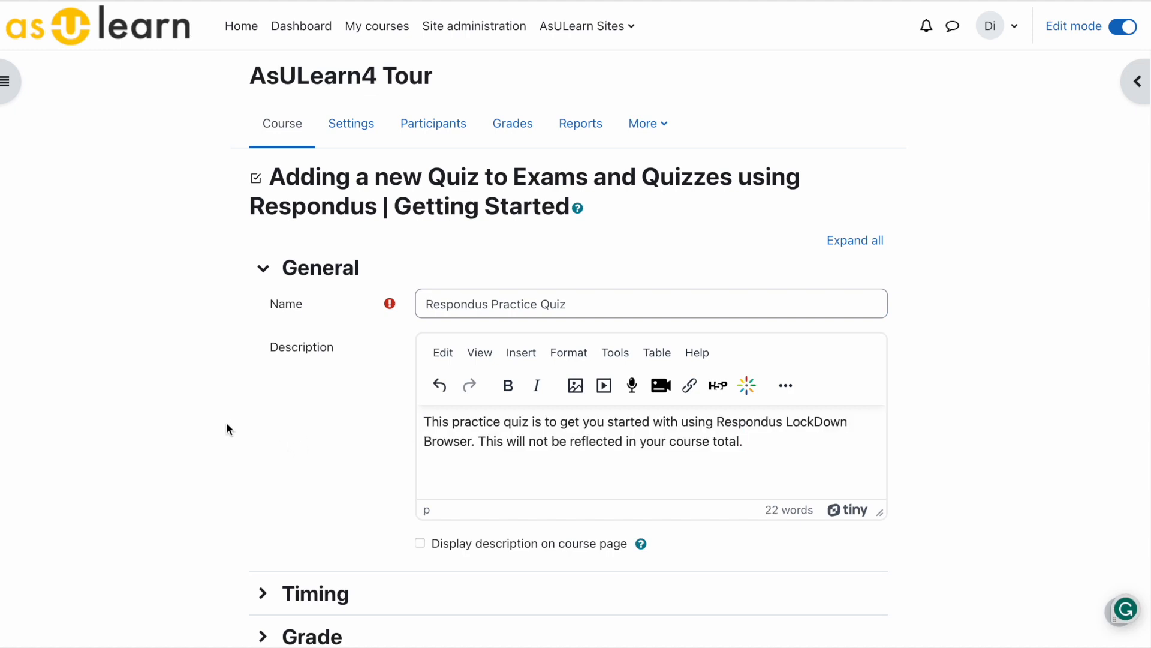
Step: In the Grade settings, set Grade to pass to 0 and change the attempts allowed
scroll(down, 3)
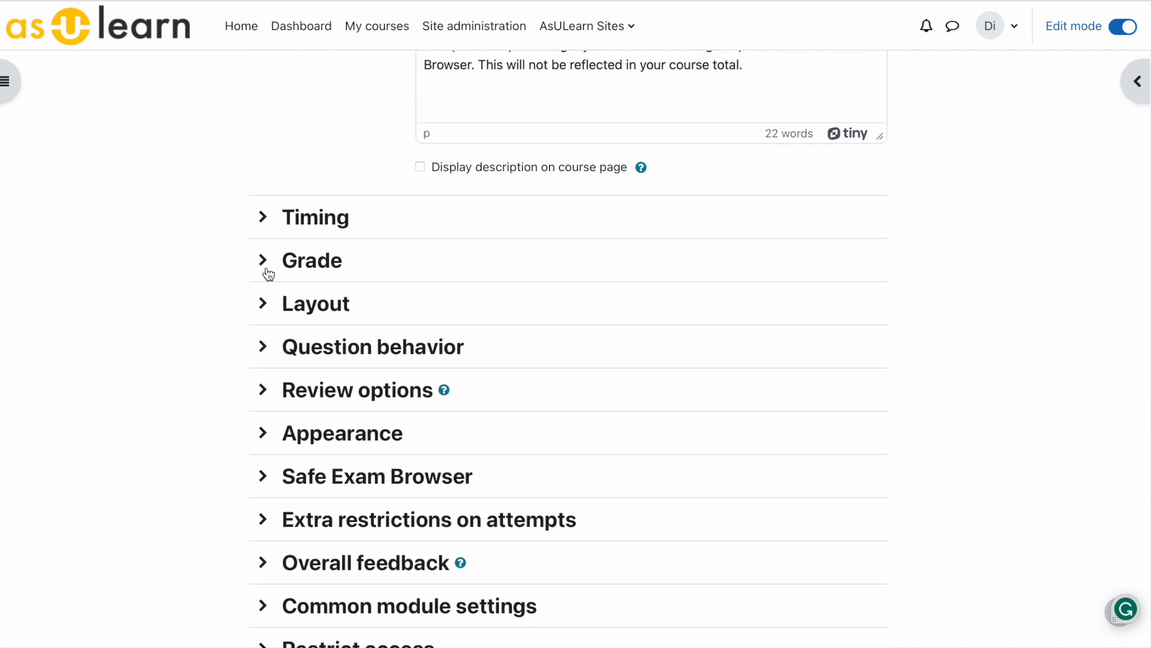
click(263, 217)
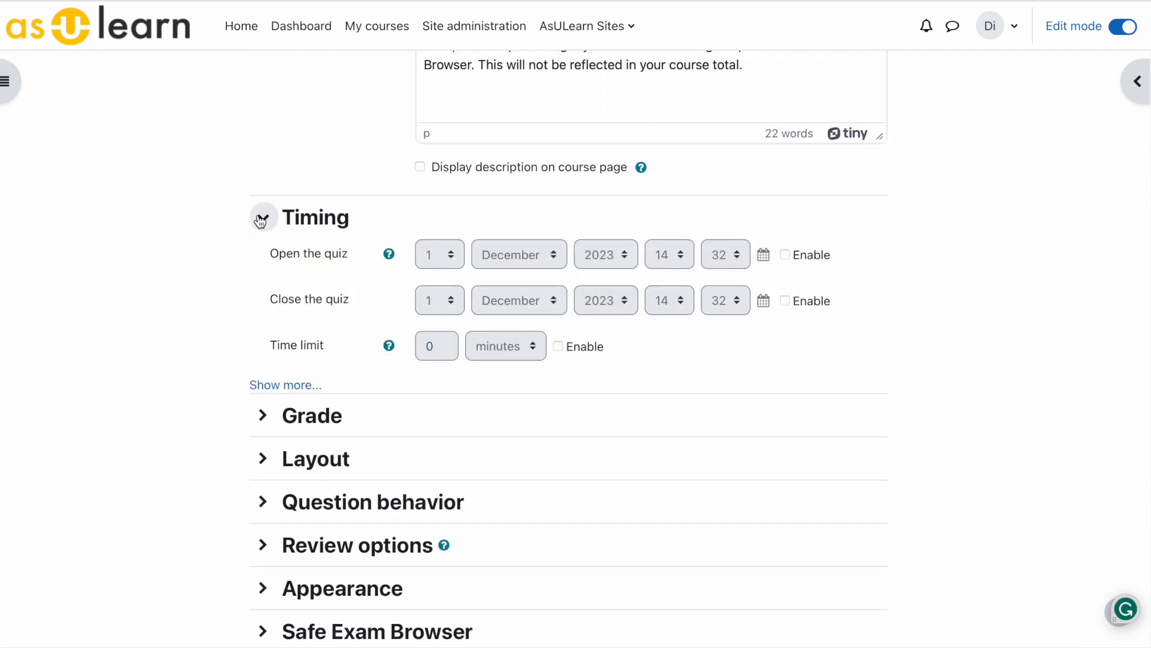
click(263, 217)
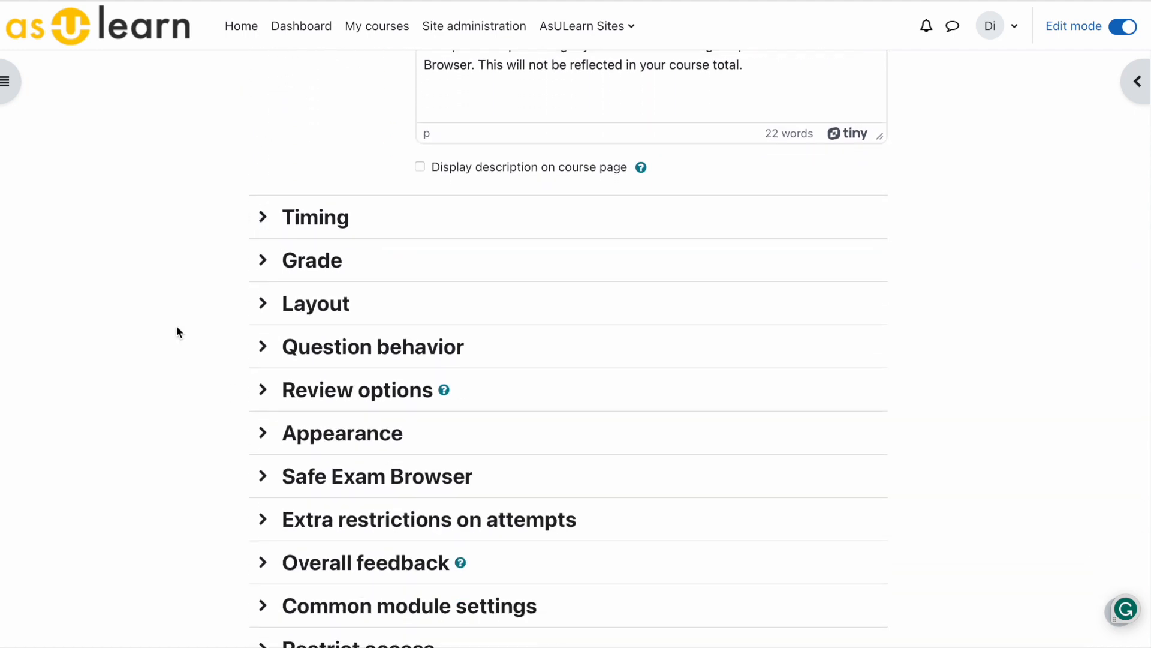
click(312, 260)
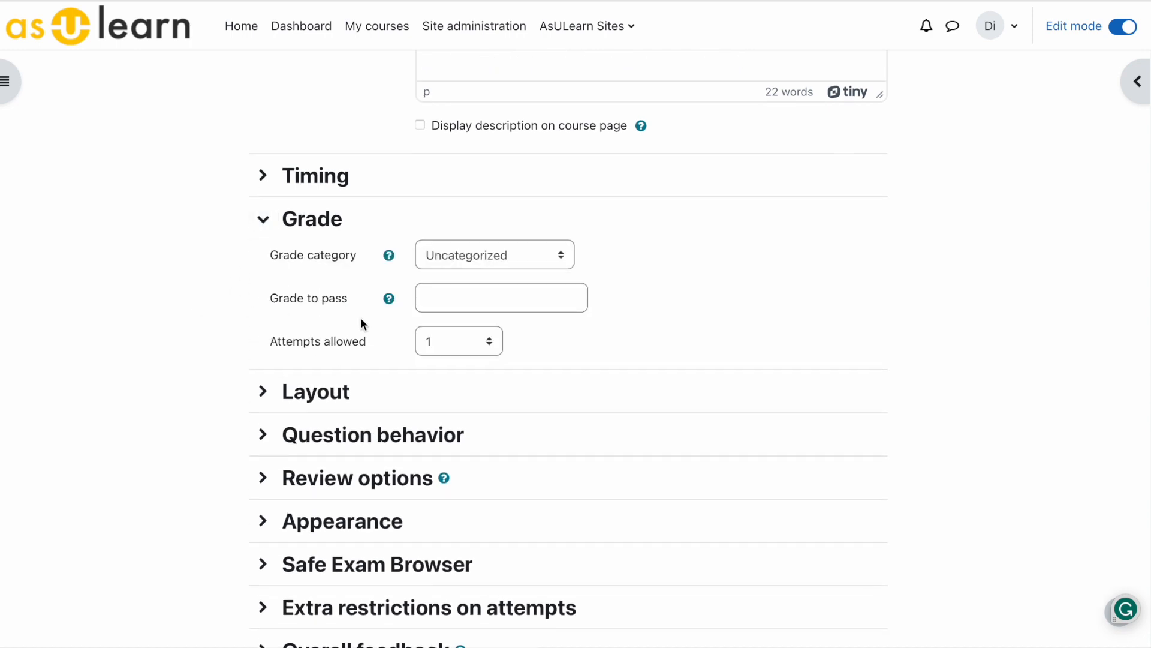
text(0)
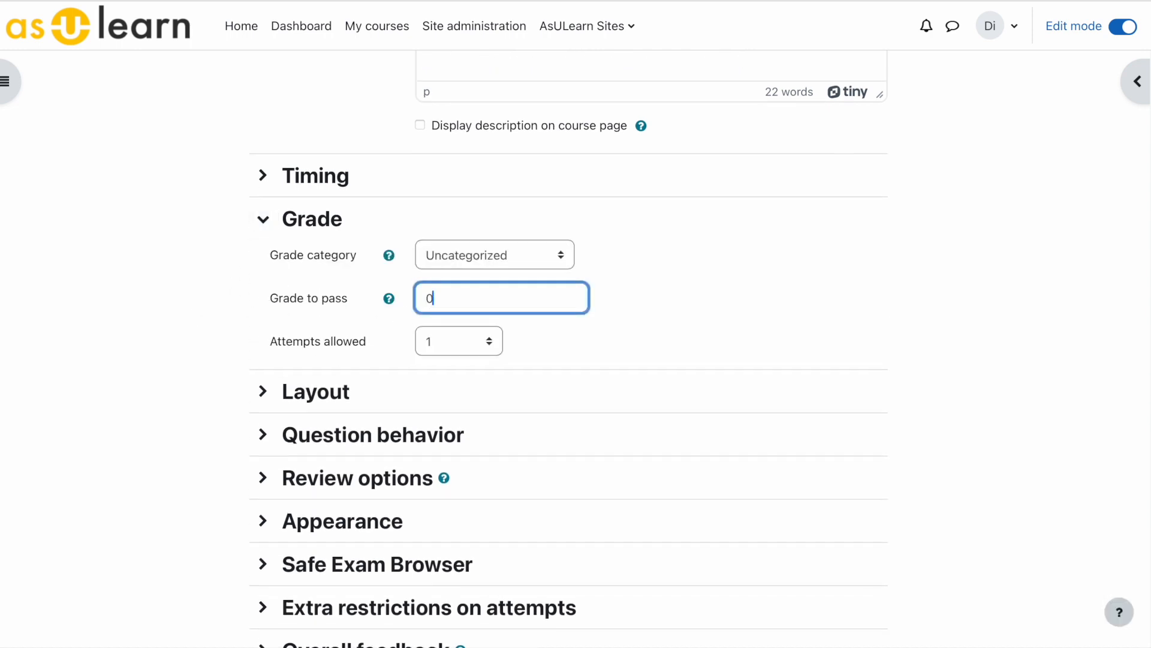
click(458, 341)
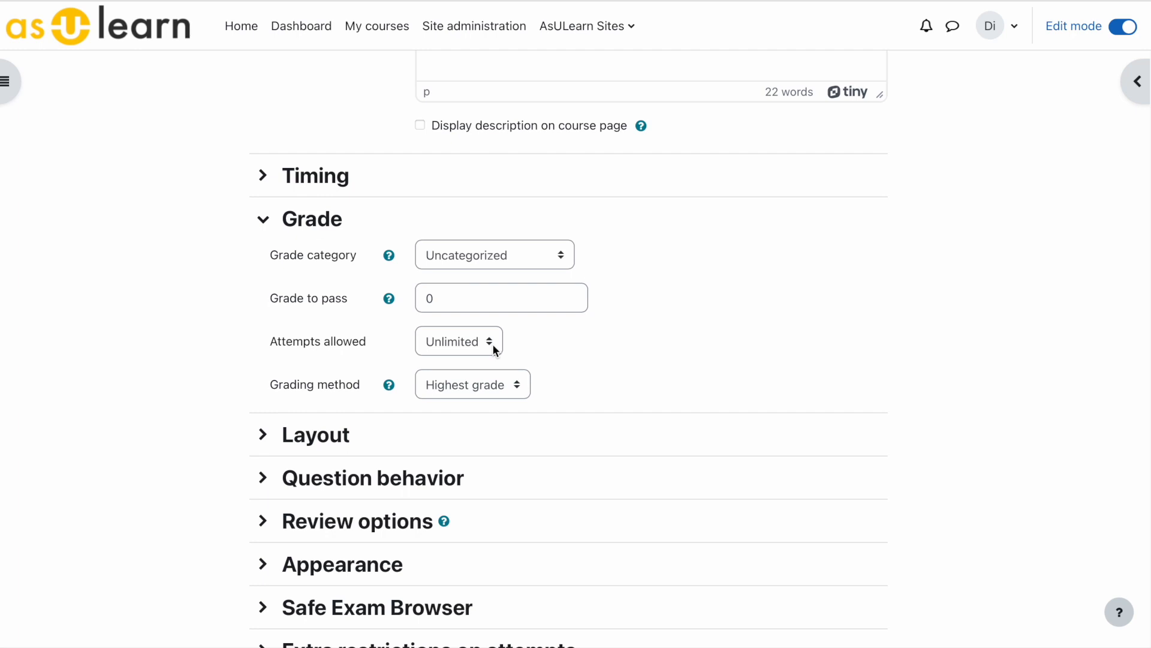
mouse_move(478, 358)
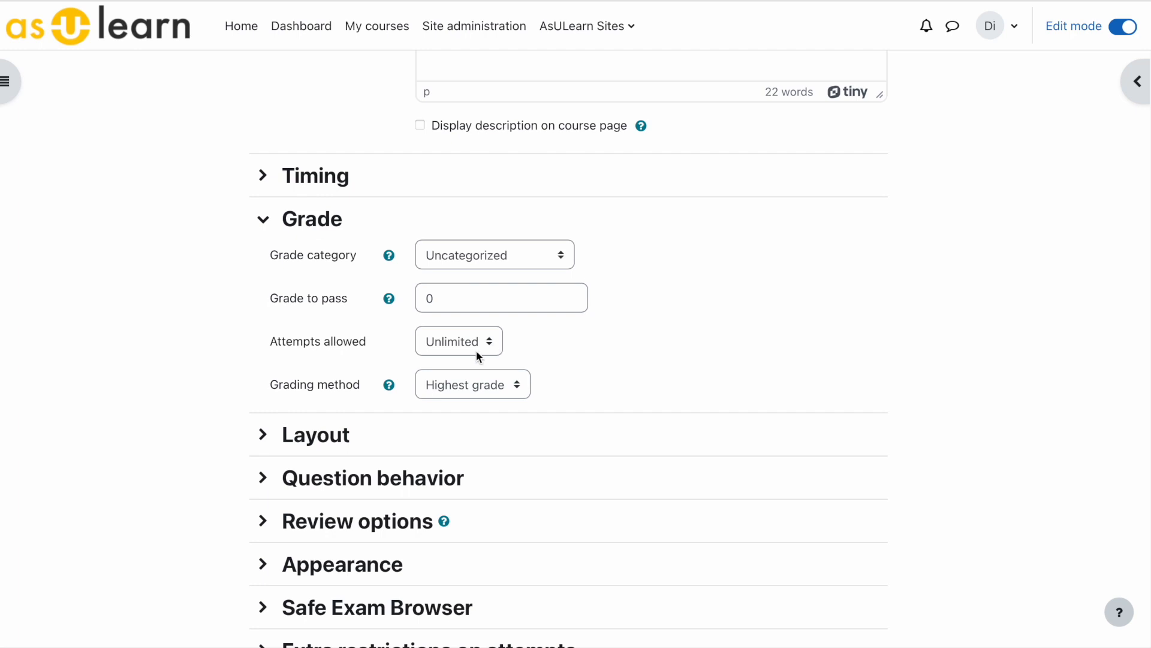
scroll(down, 3)
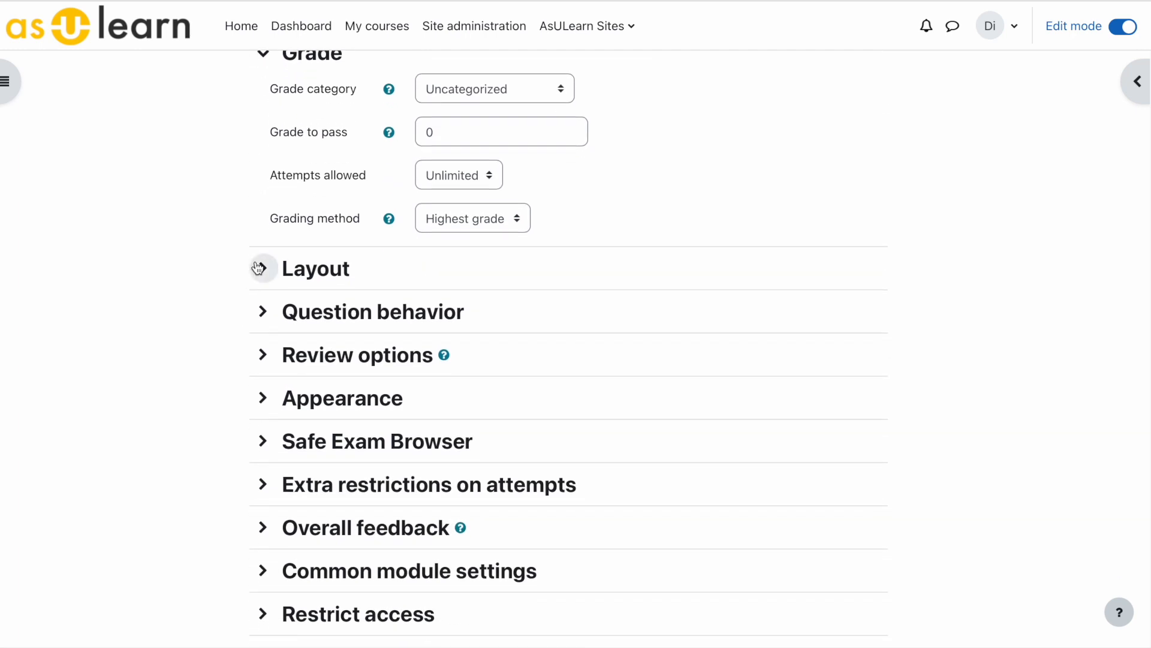
mouse_move(263, 312)
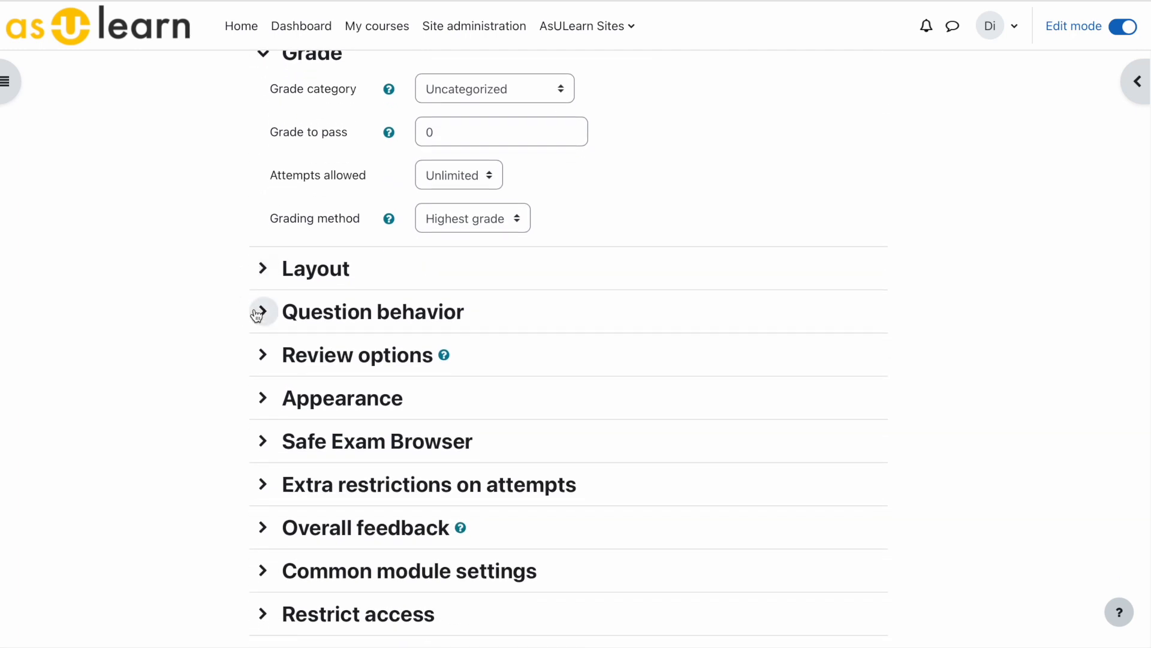
mouse_move(227, 383)
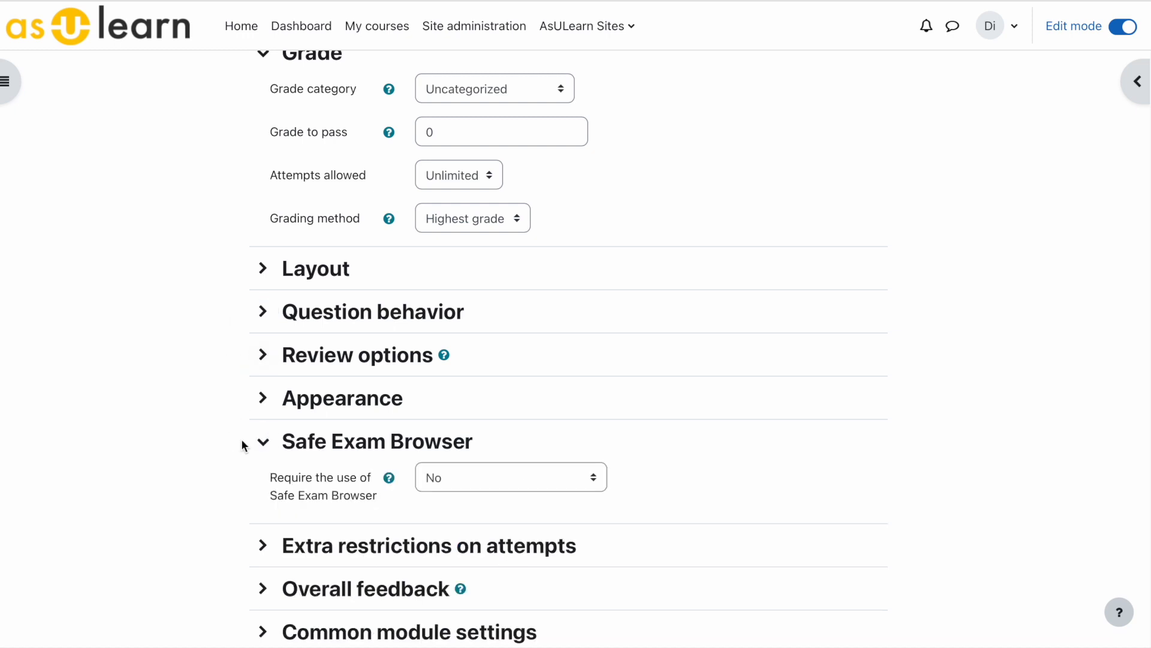
click(262, 442)
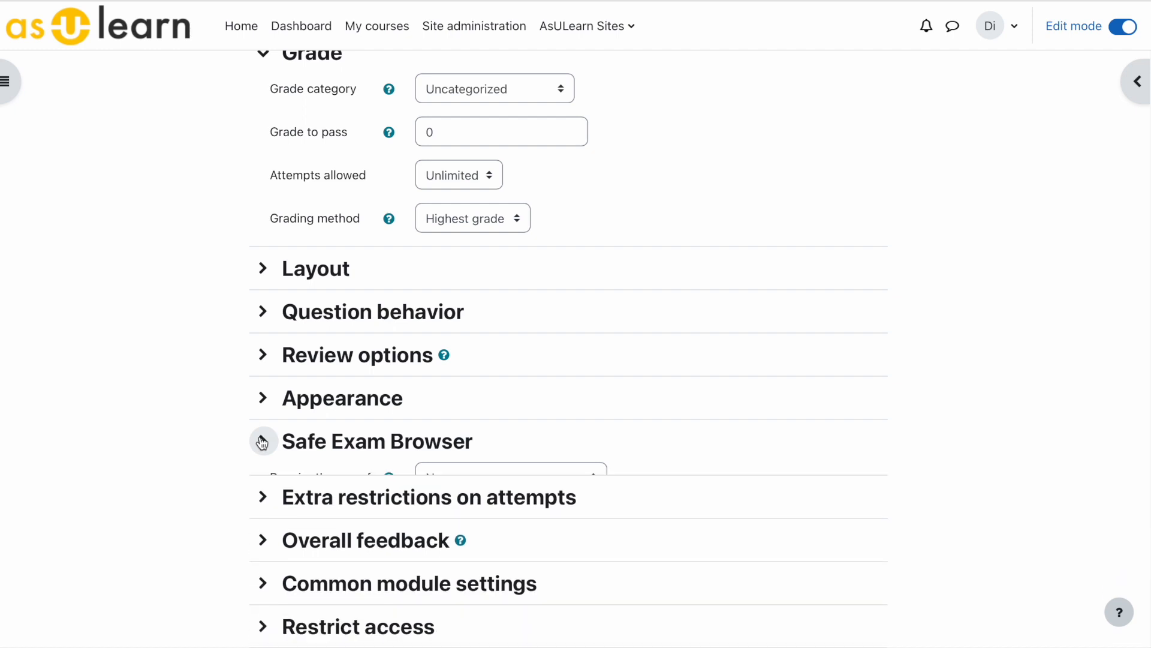
scroll(down, 3)
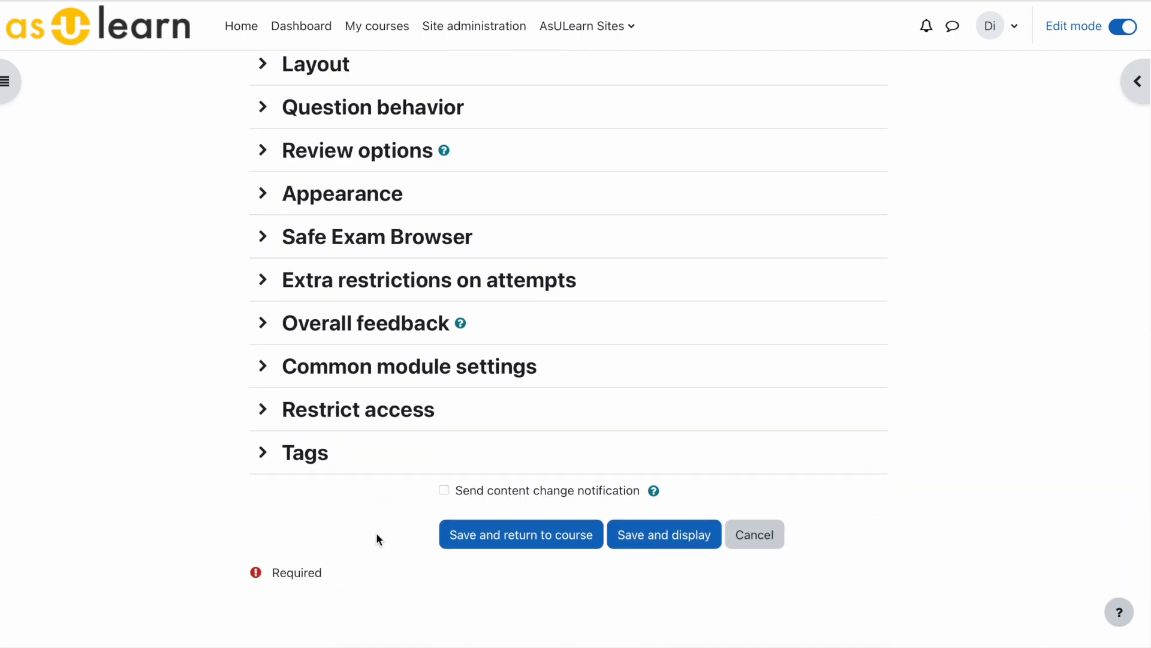
mouse_move(663, 534)
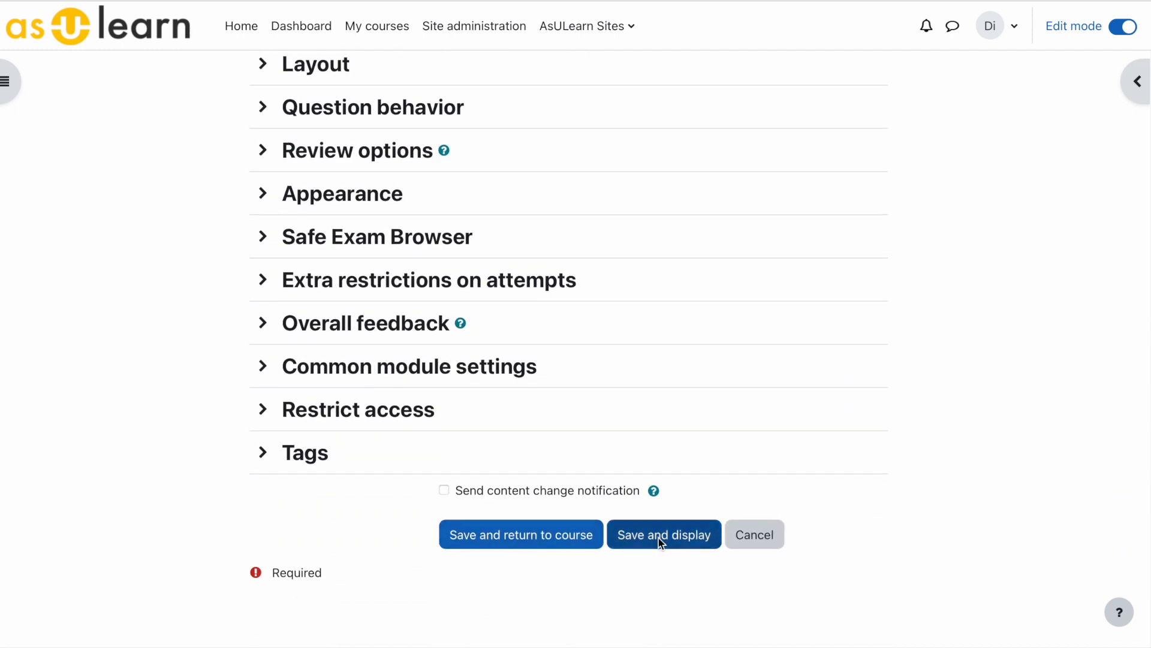
Step: Save the quiz, then set its Maximum grade to 0 on the Questions page
click(663, 534)
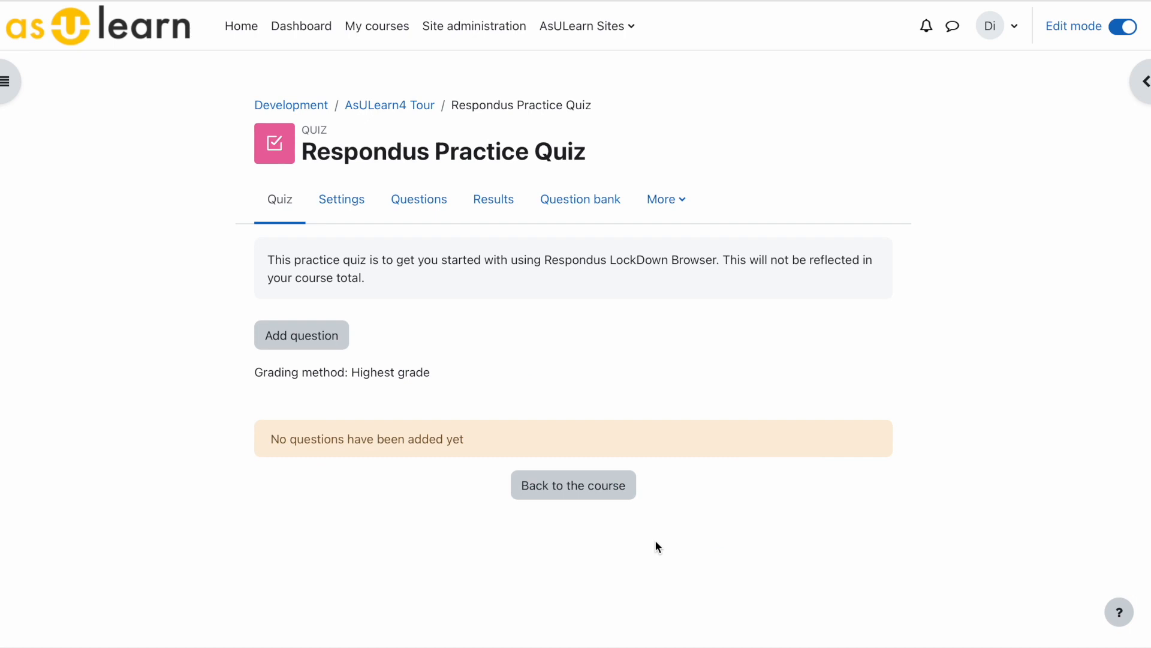
mouse_move(646, 508)
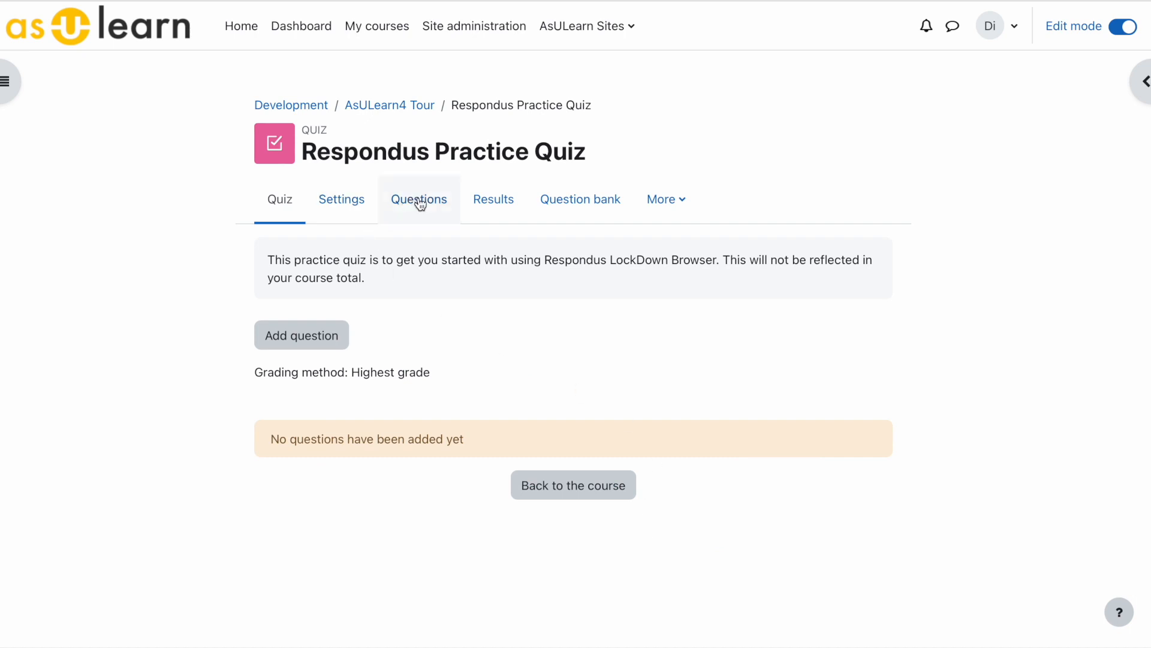
click(418, 199)
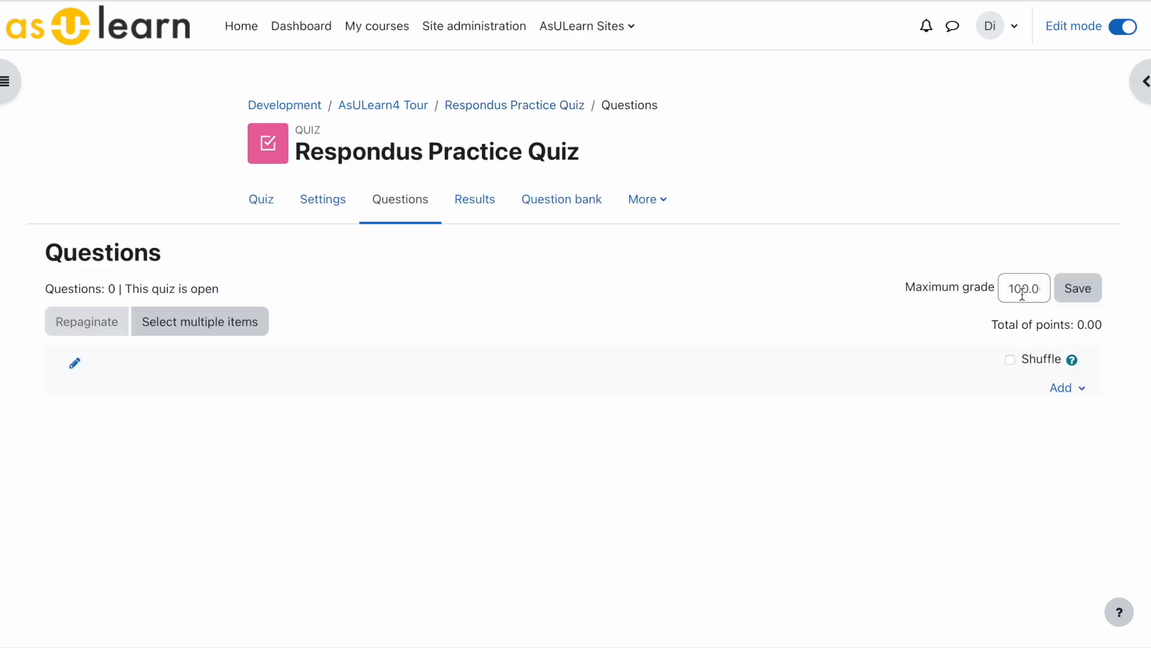
triple_click(1023, 287)
text(0)
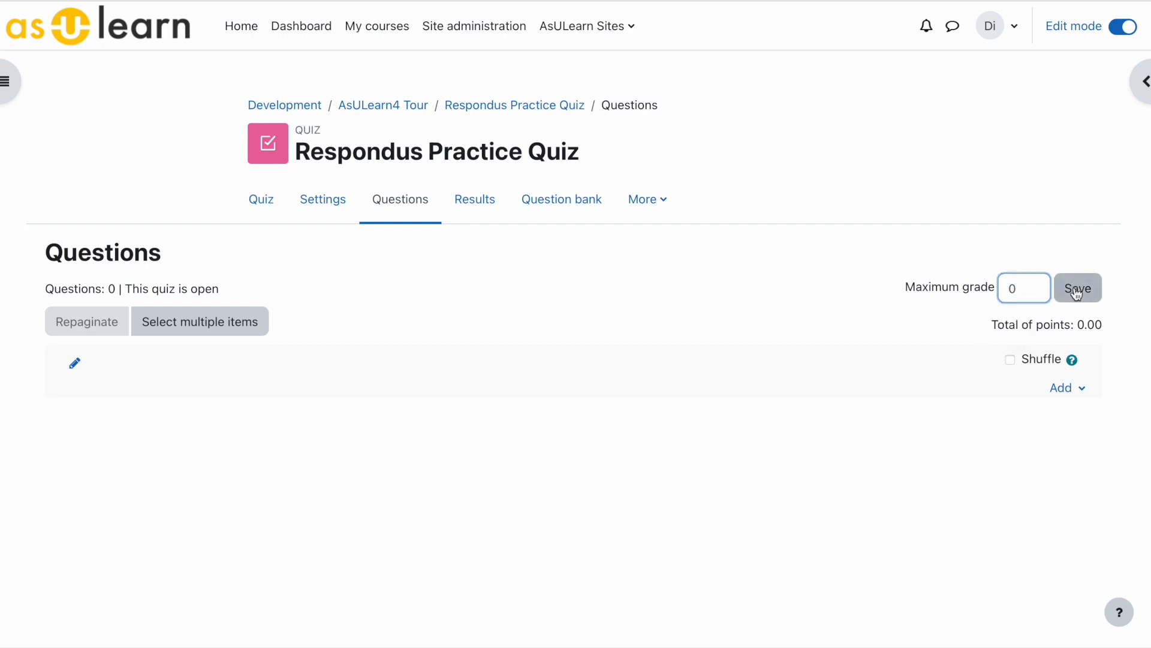
click(1078, 286)
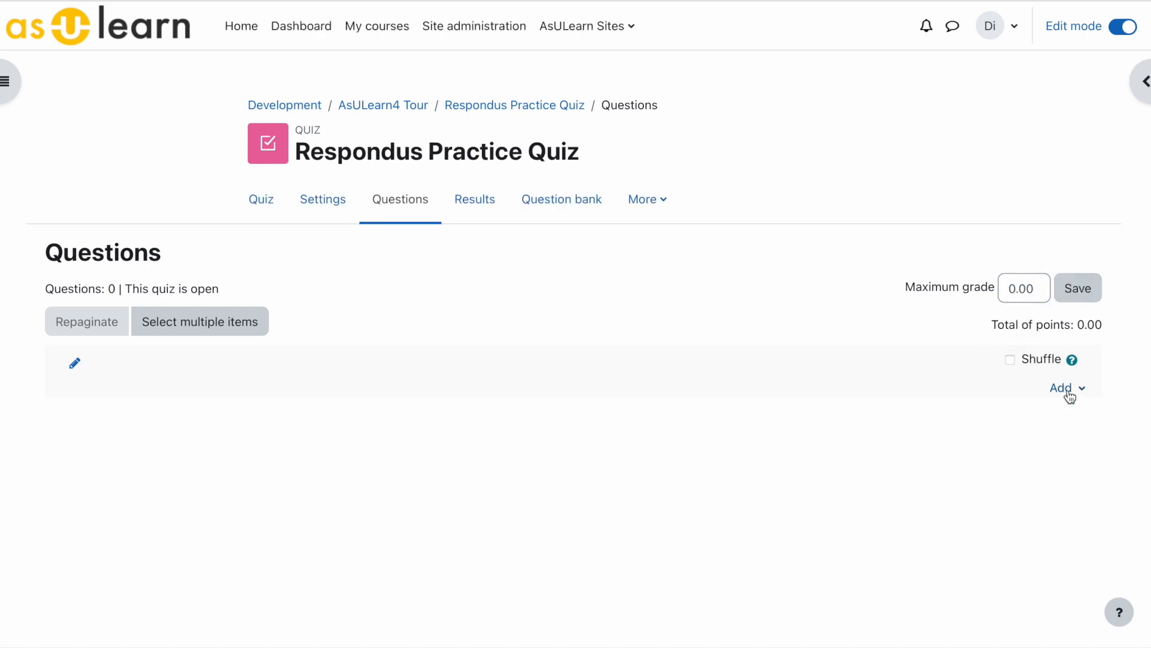
Step: Start a True/False question named and worded 'Are you taking a Respondus LockDown Browser Practice Quiz?'
click(1062, 388)
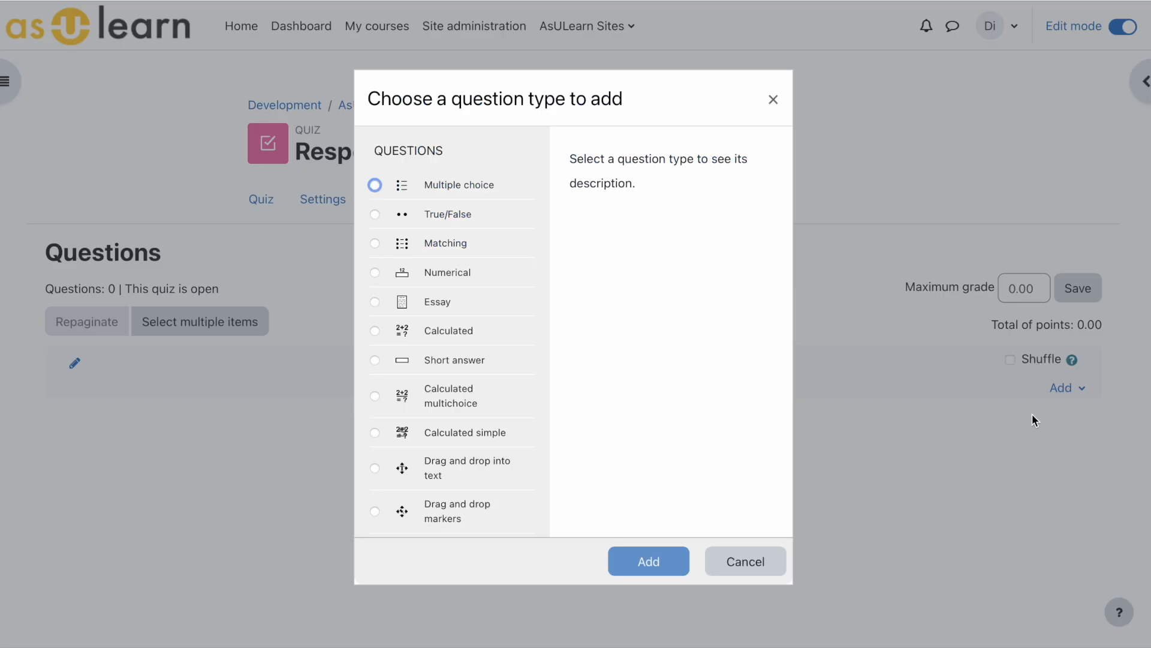
click(375, 213)
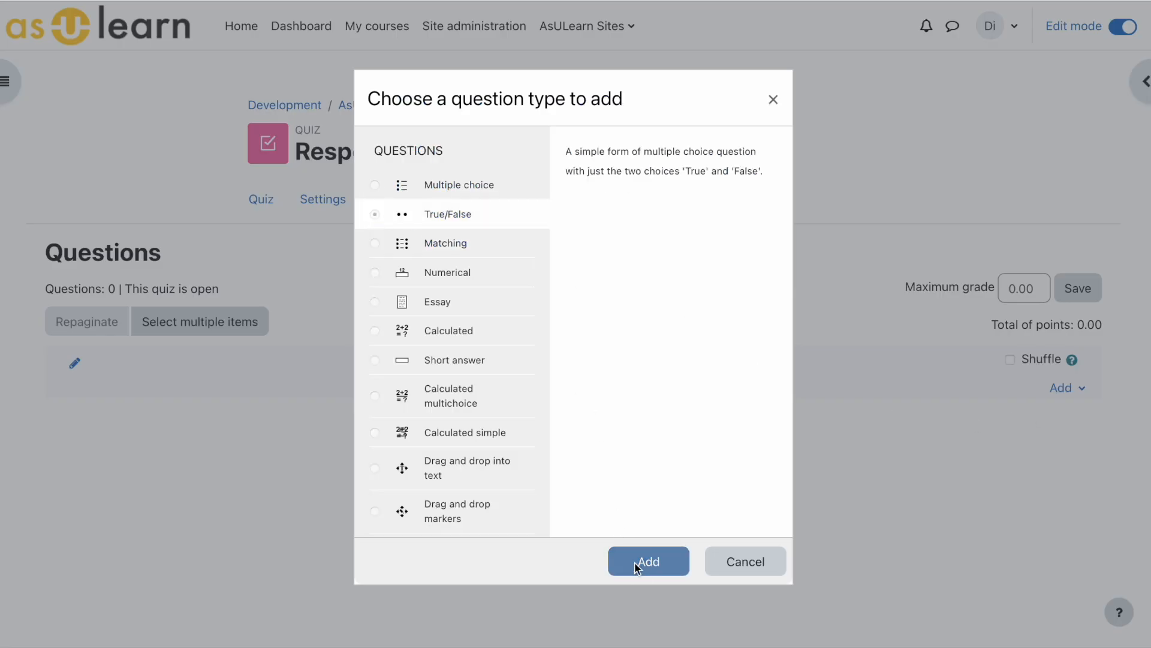
click(648, 561)
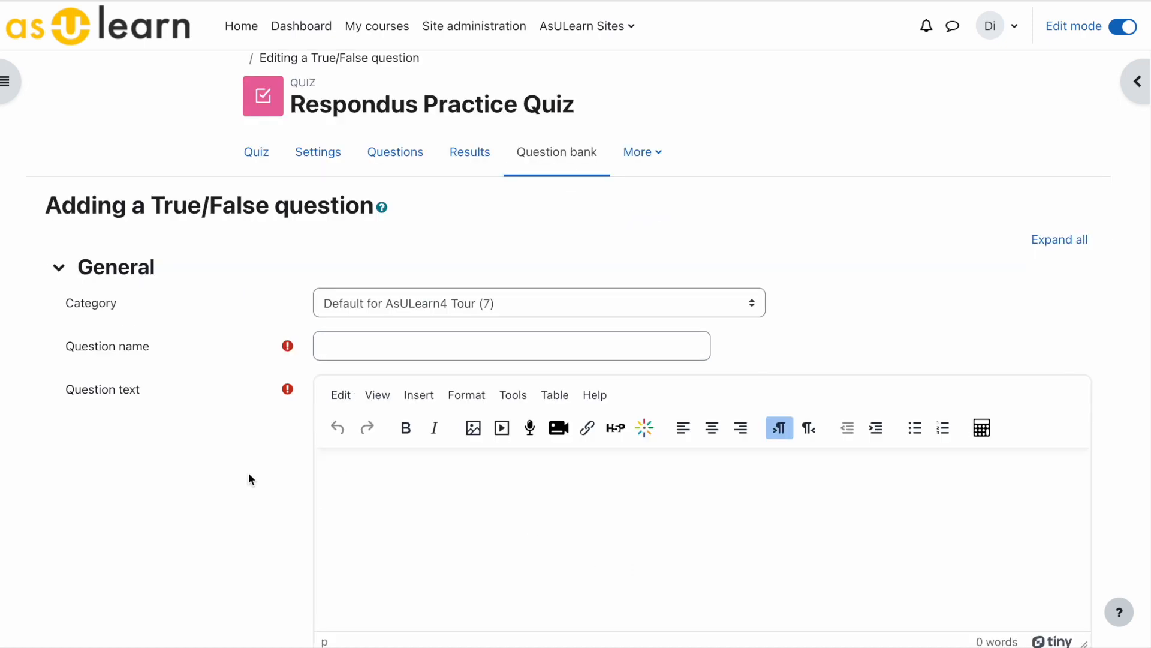
click(511, 345)
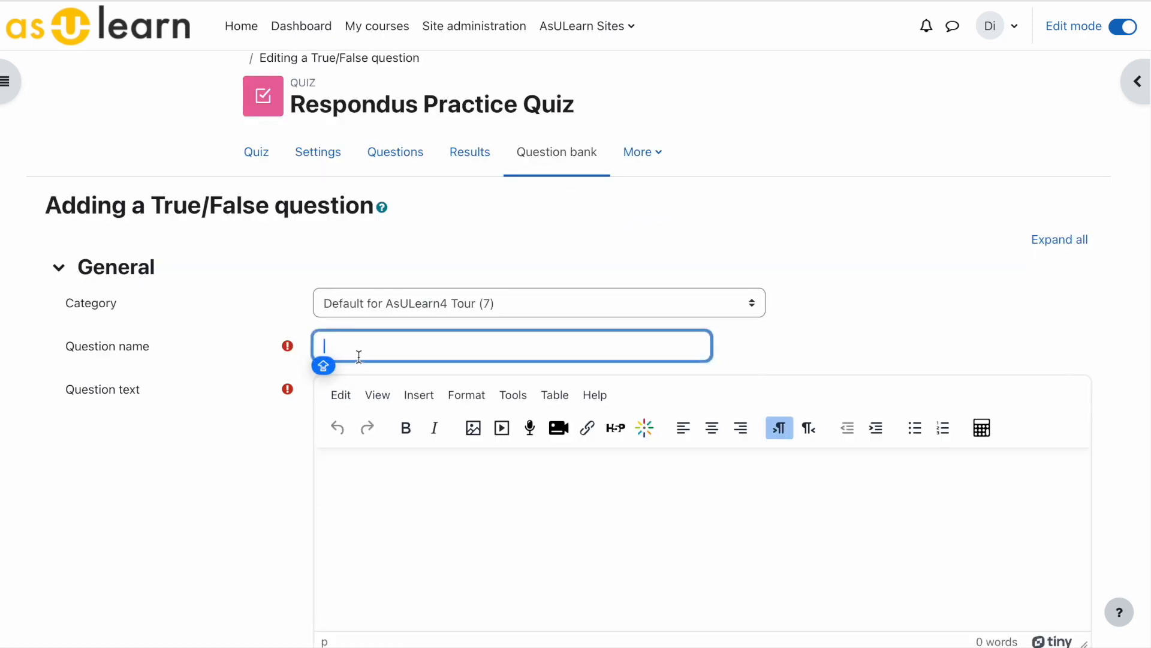
text(Are you taking a Respondus LockDown Browser Practice Quiz?)
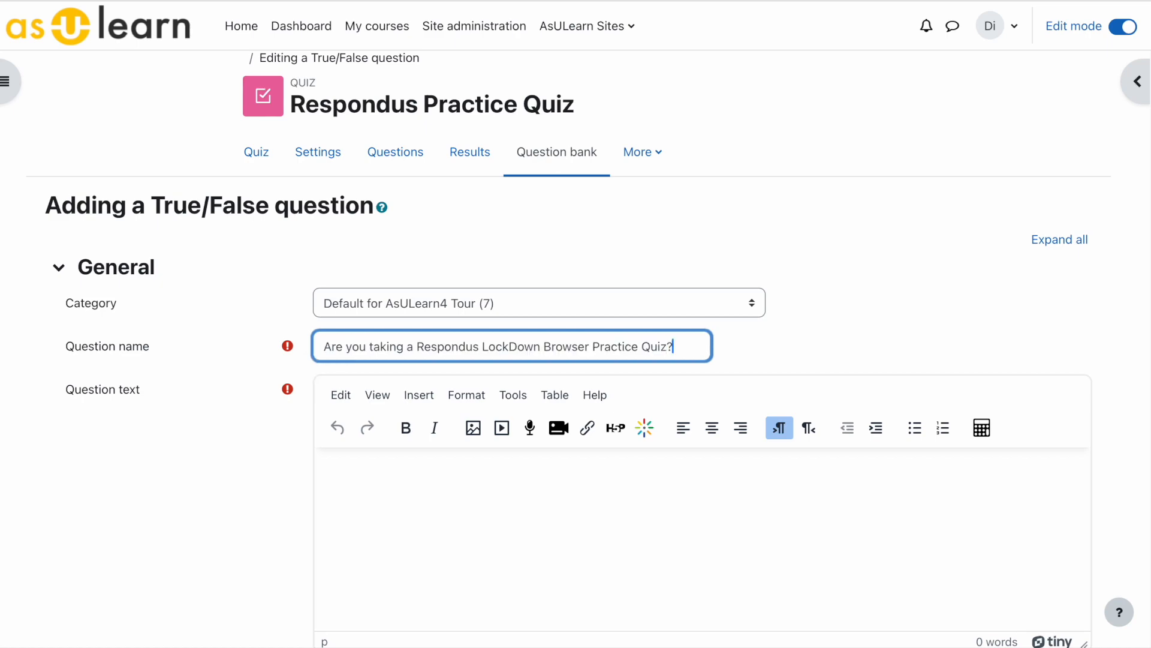
text(Are you taking a Respondus LockDown Browser Practice Quiz?)
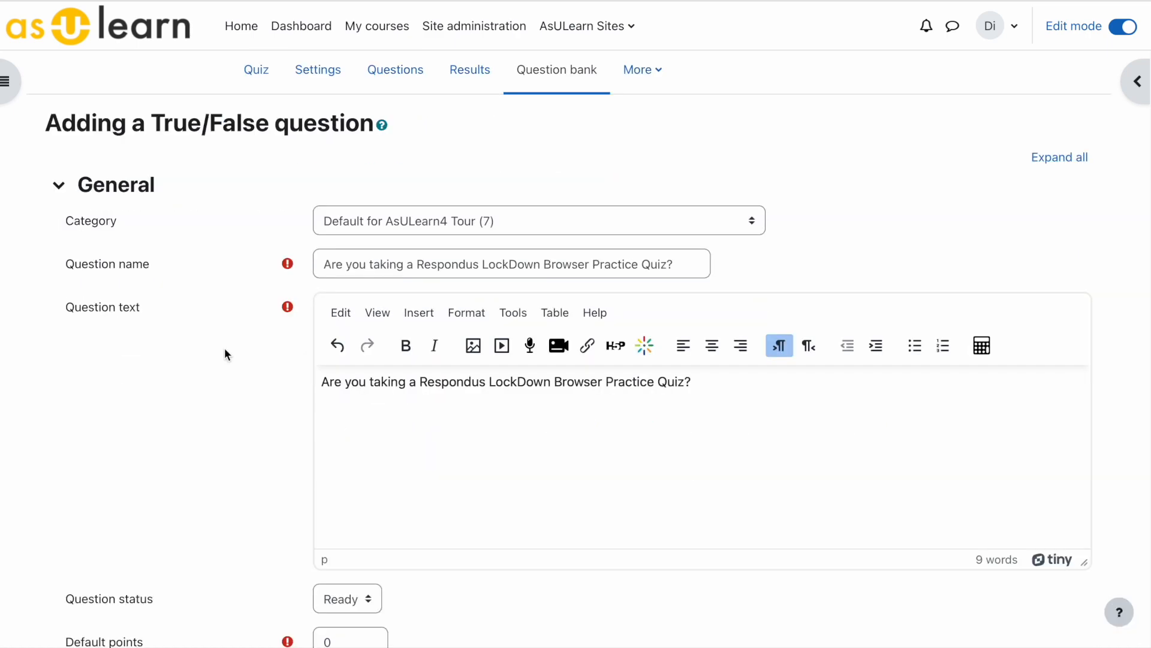
Step: Choose the question's correct answer and save it into the quiz
scroll(down, 3)
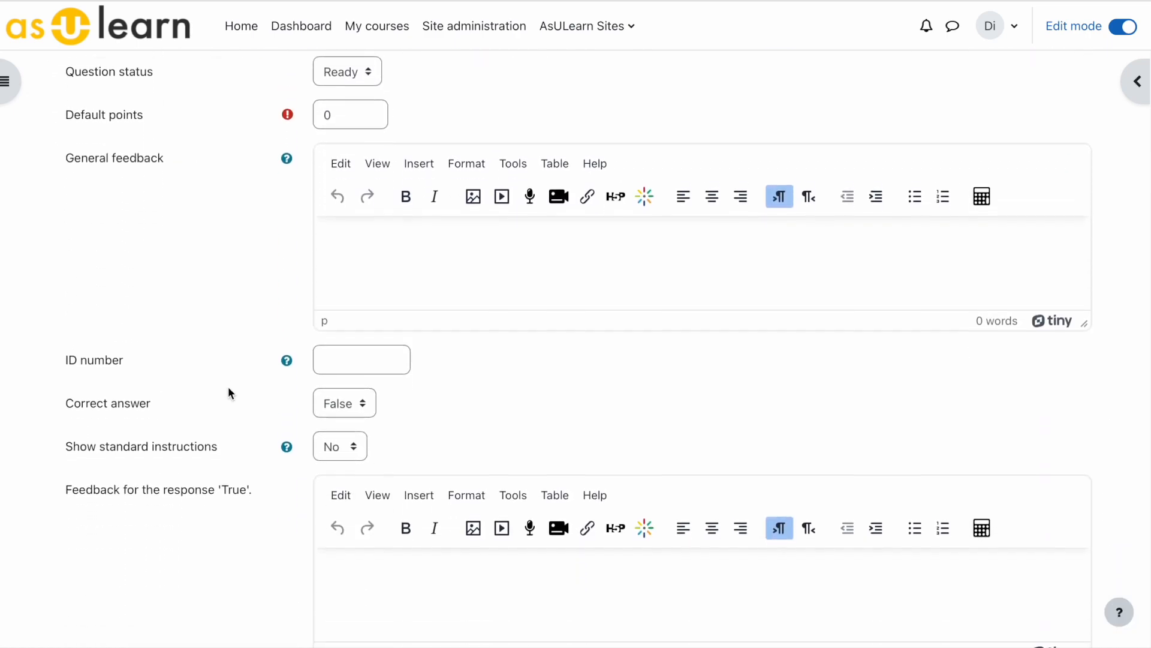
scroll(down, 3)
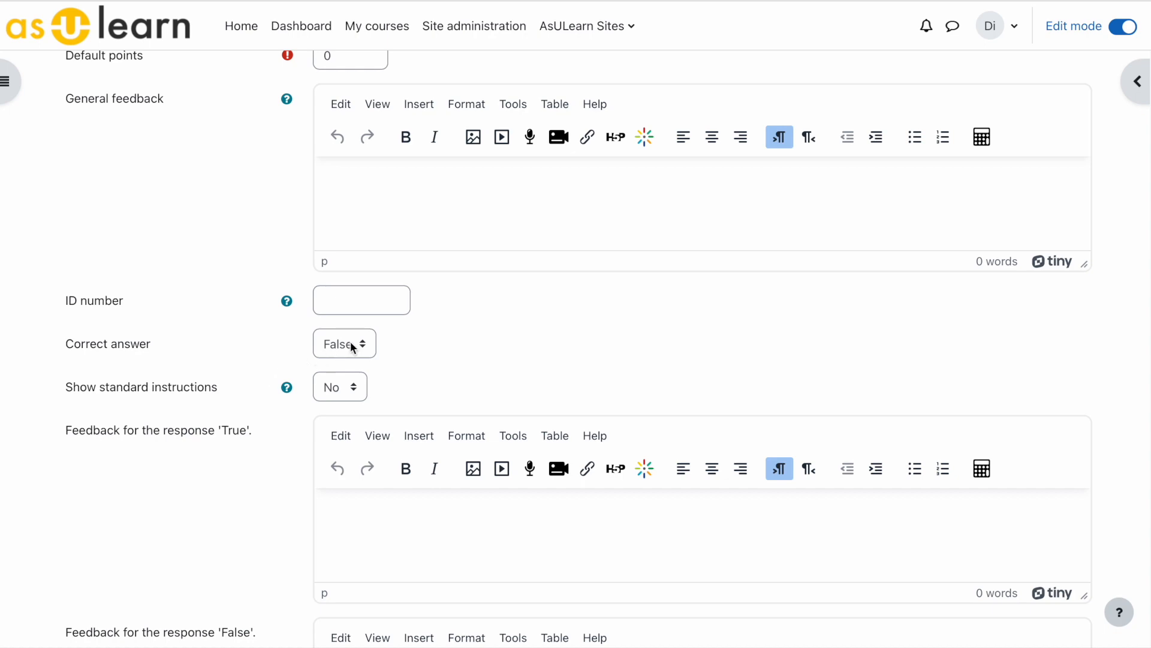
click(344, 343)
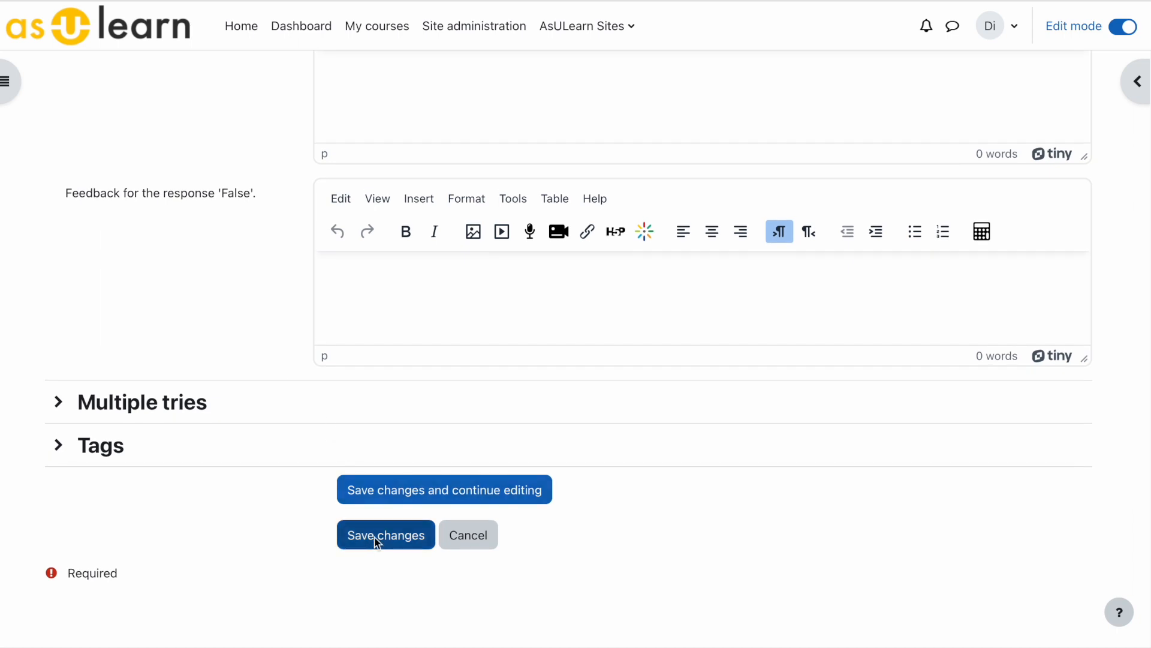
click(384, 534)
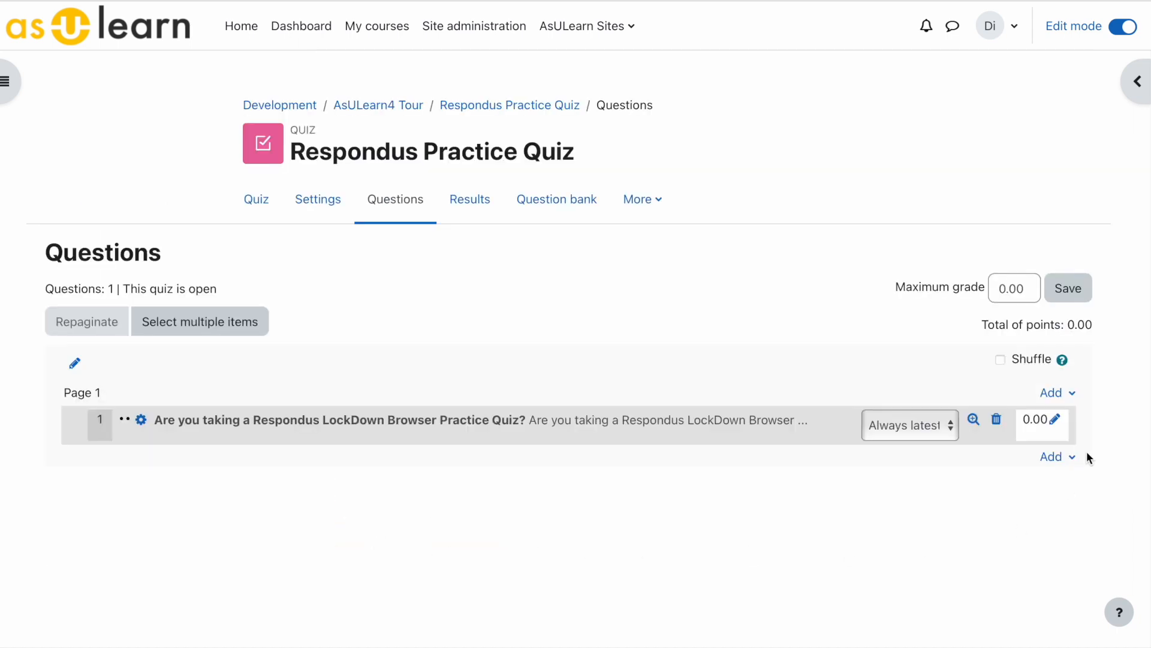
mouse_move(743, 375)
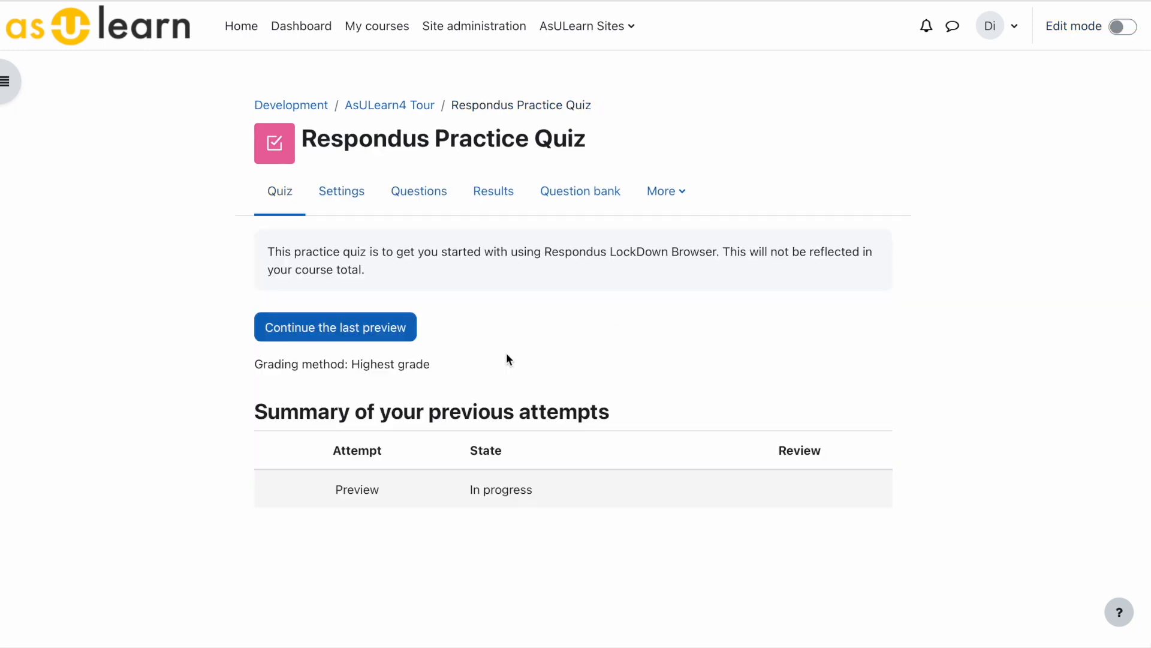
mouse_move(388, 106)
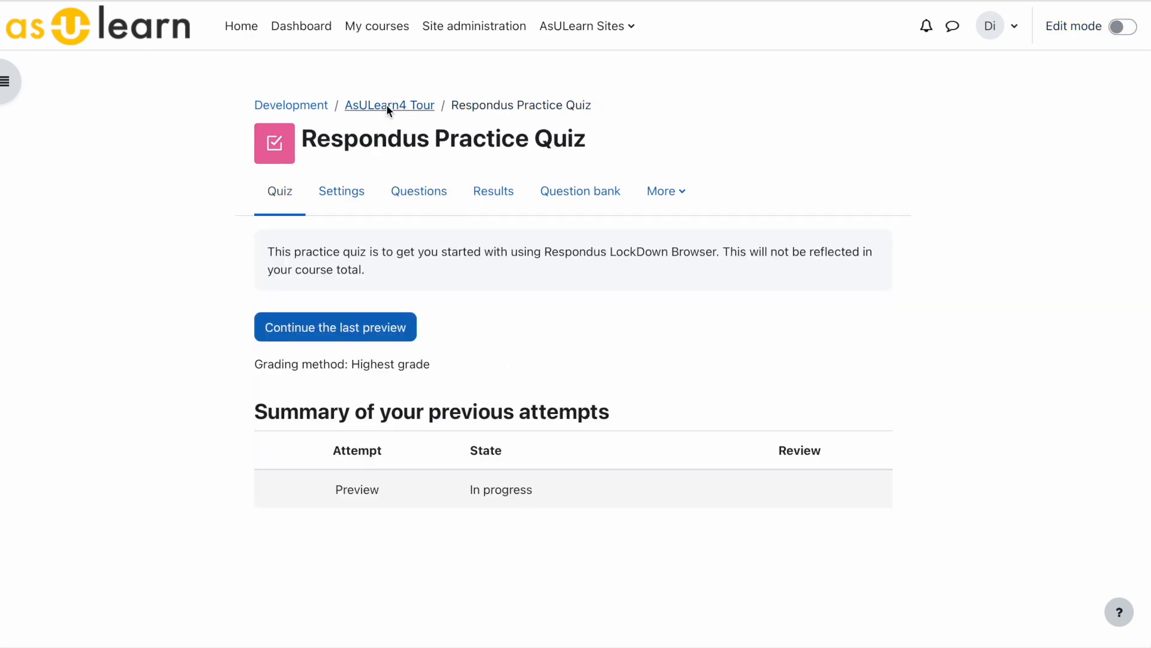
Step: Go back to the AsULearn4 Tour course page via the breadcrumb
click(388, 106)
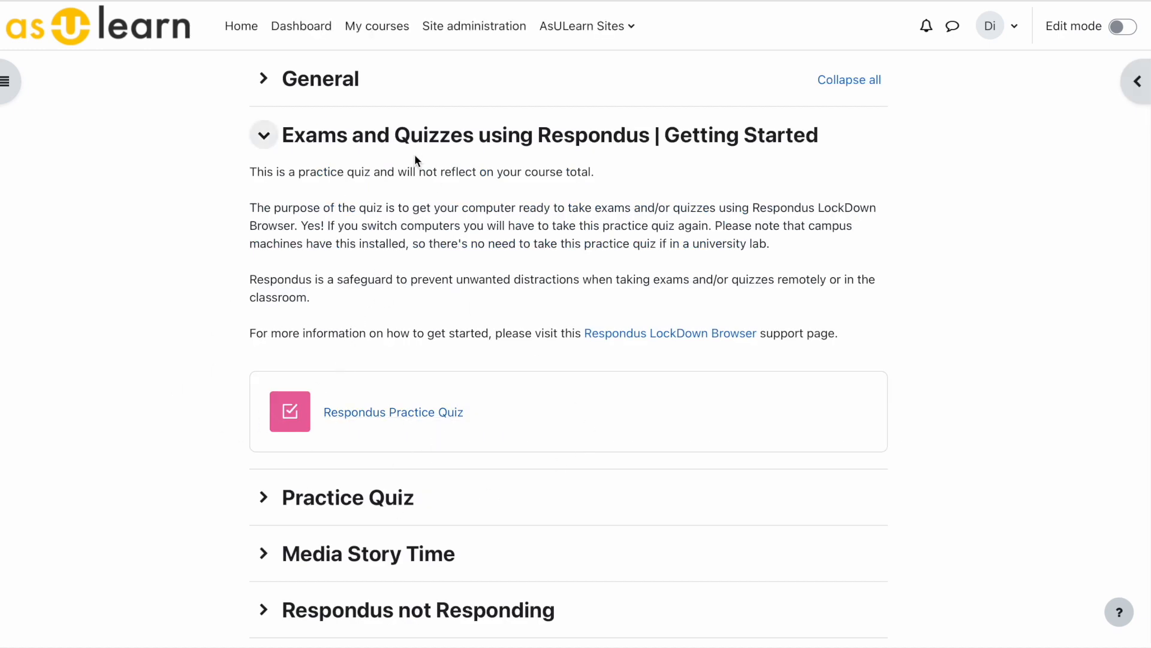
mouse_move(474, 322)
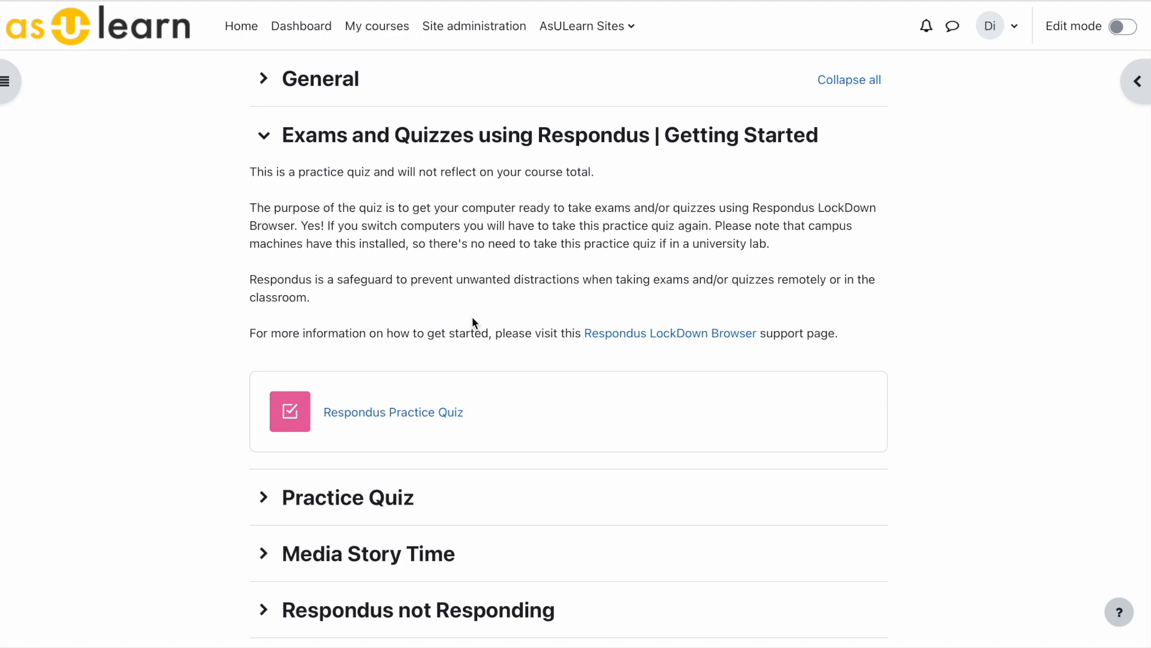
mouse_move(1116, 111)
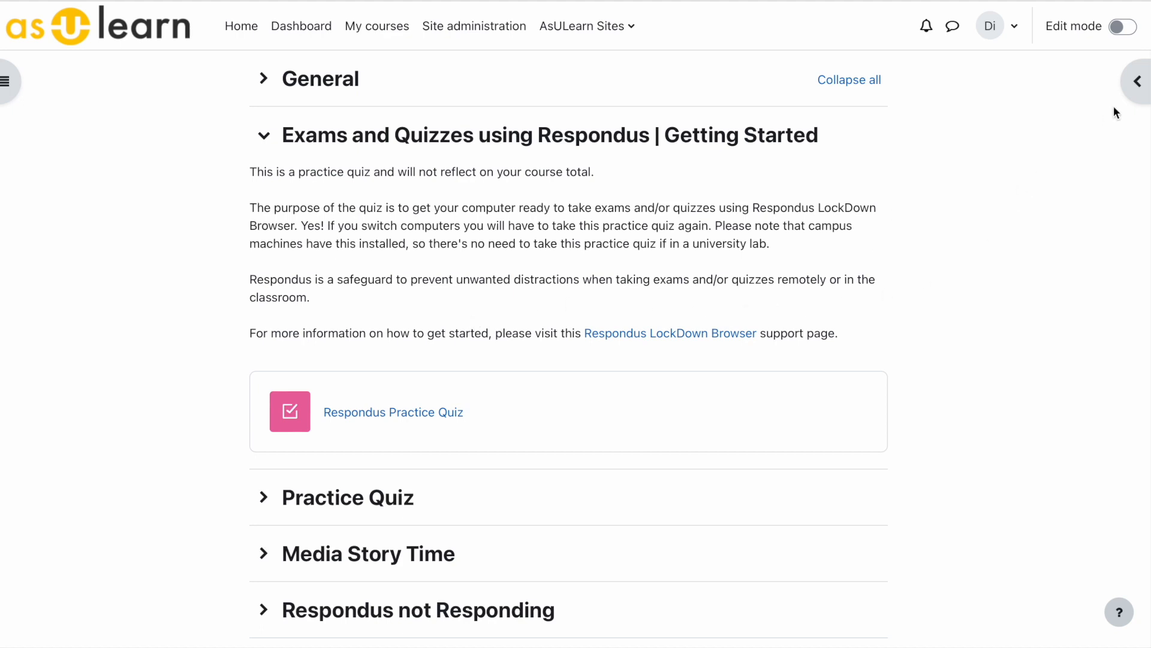
Step: With editing on, add the Respondus LockDown Browser block from the blocks drawer
click(1137, 81)
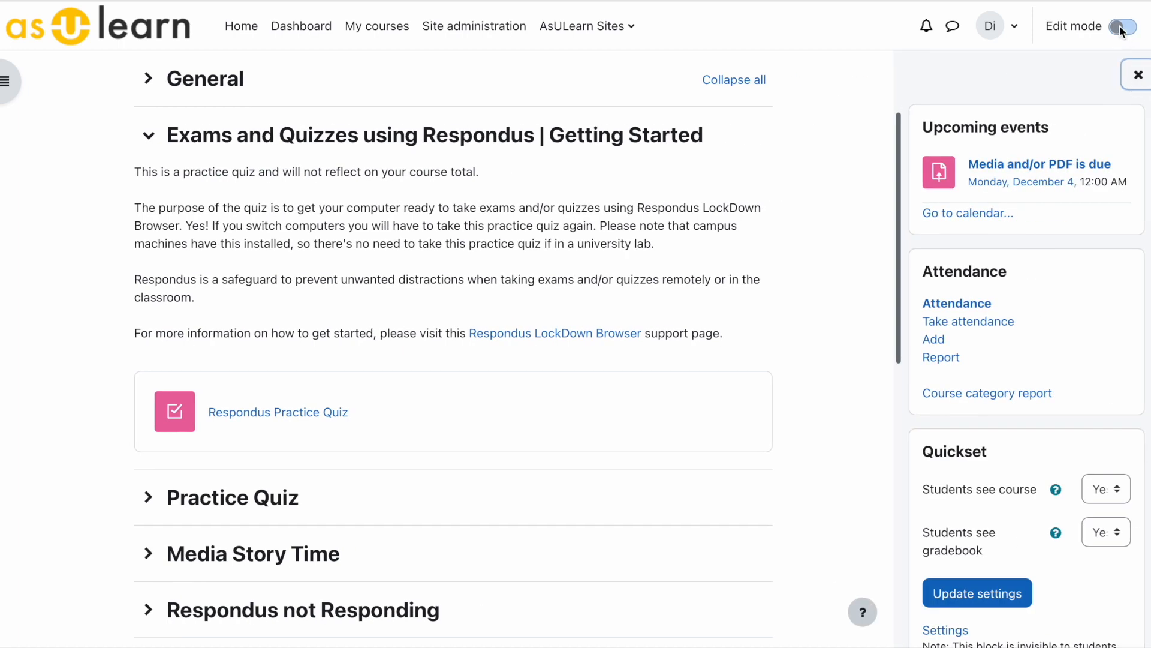
click(1120, 26)
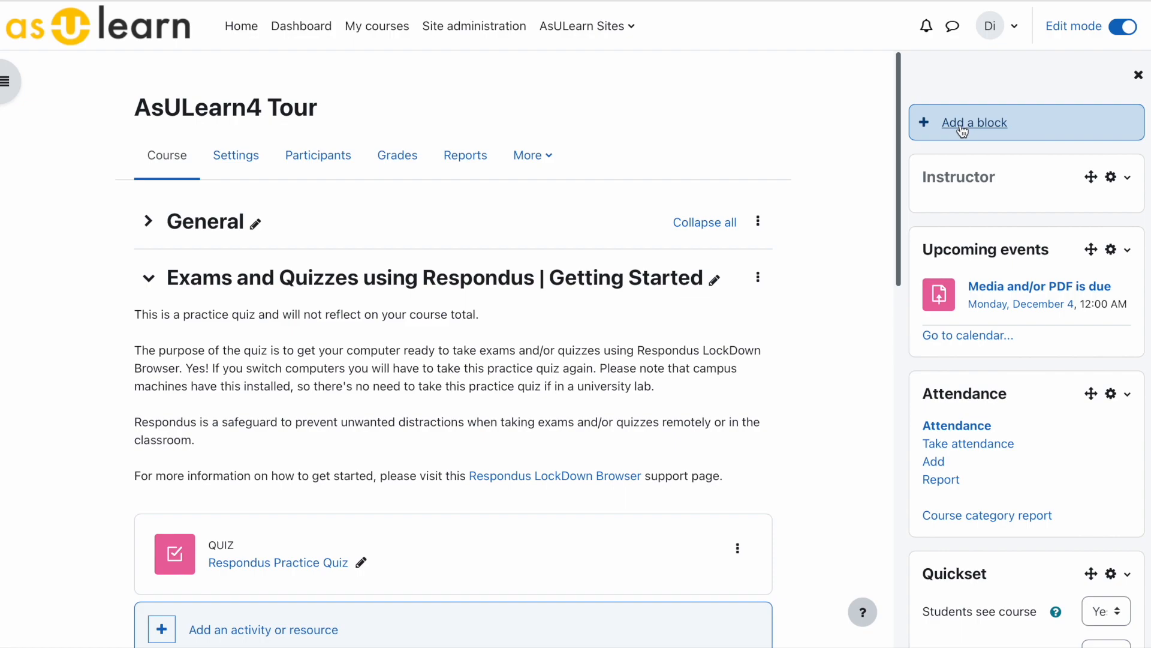
click(975, 122)
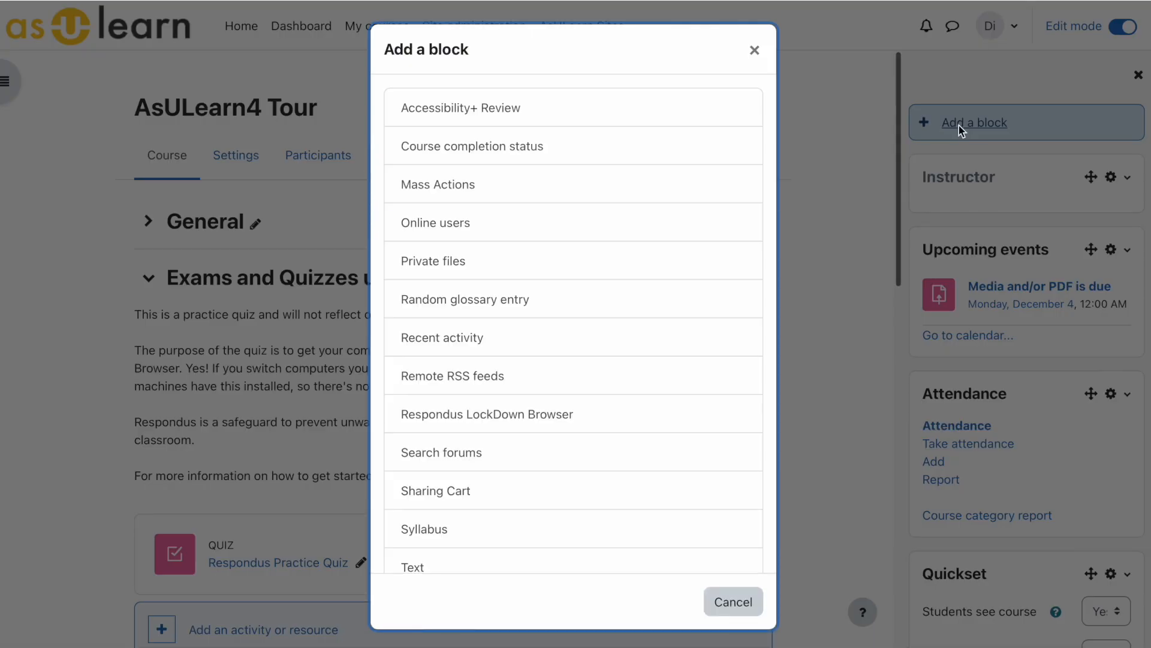
mouse_move(544, 414)
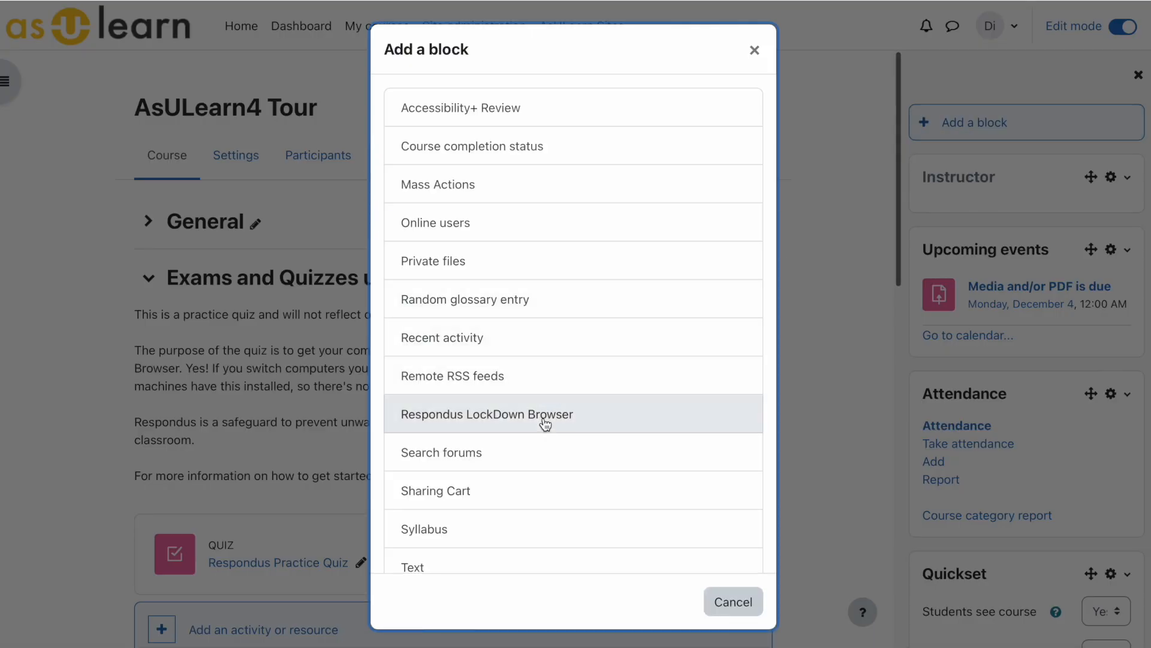
click(732, 601)
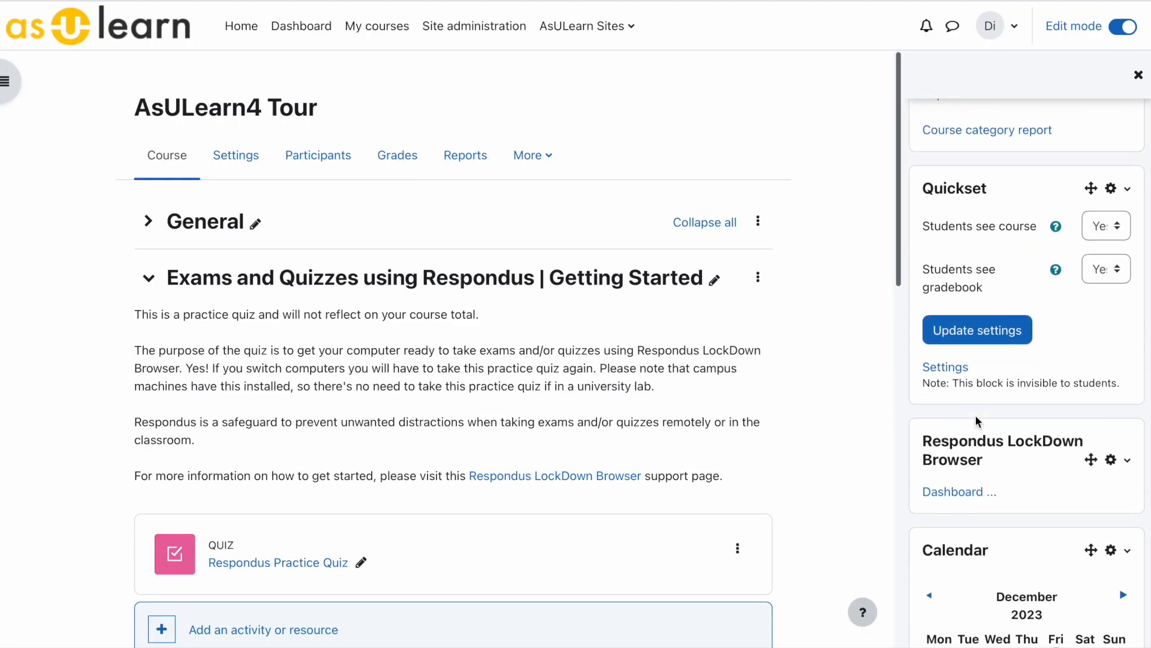
scroll(down, 3)
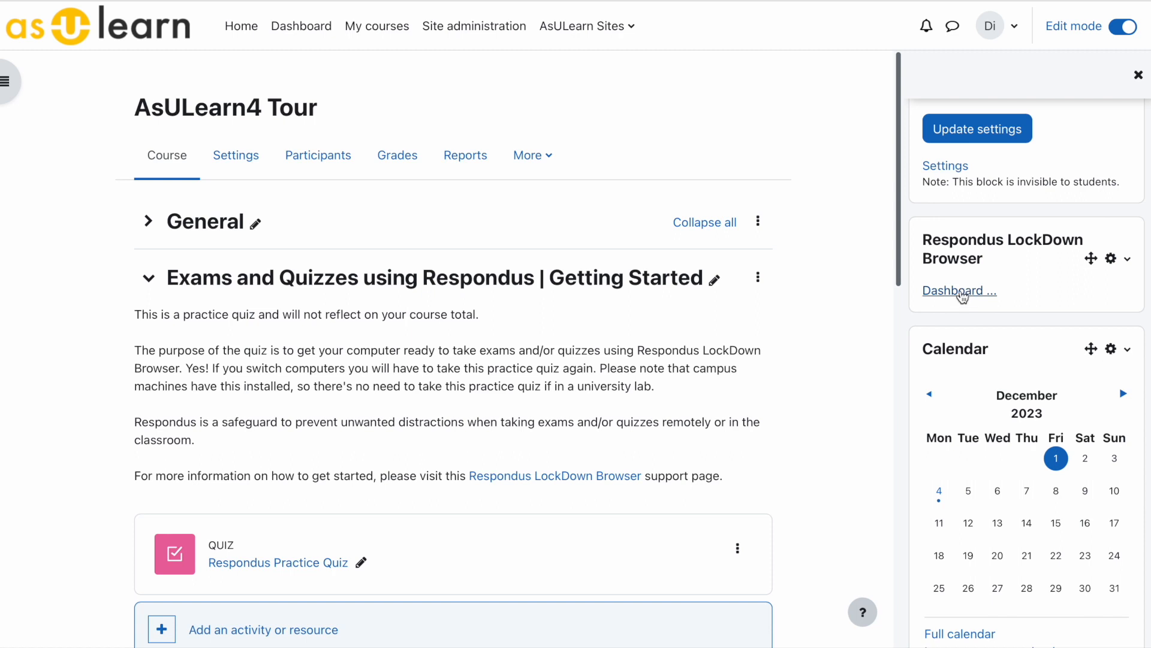
mouse_move(958, 292)
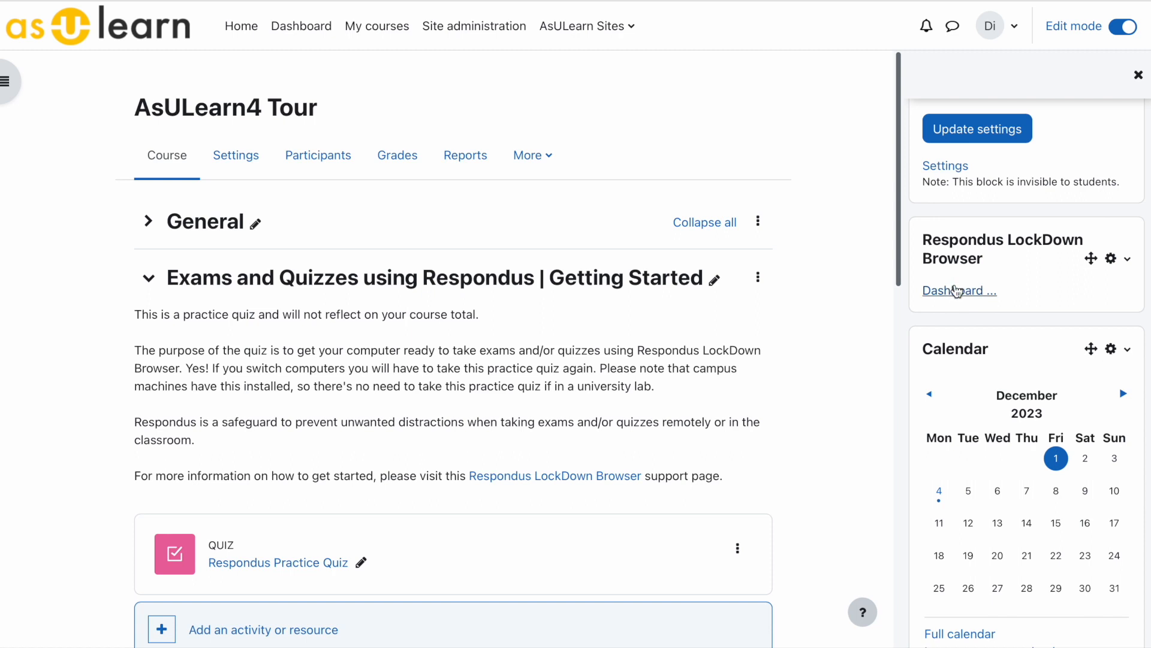
Step: From the Respondus dashboard, reach the LockDown Browser settings for Respondus Practice Quiz
click(958, 290)
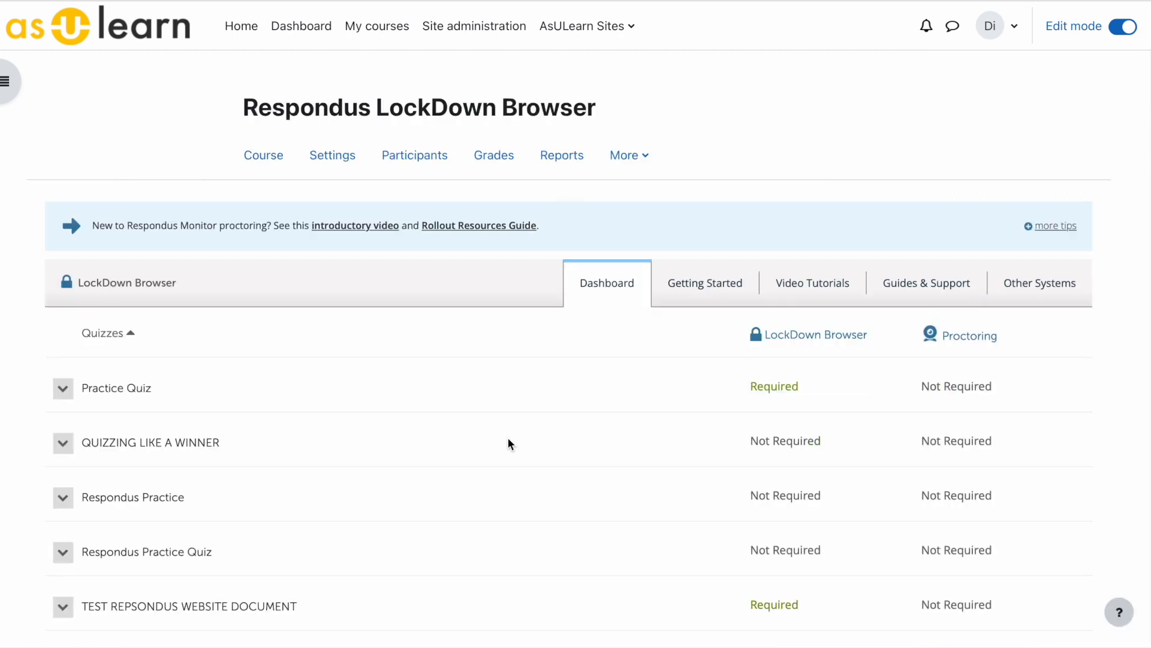
scroll(down, 3)
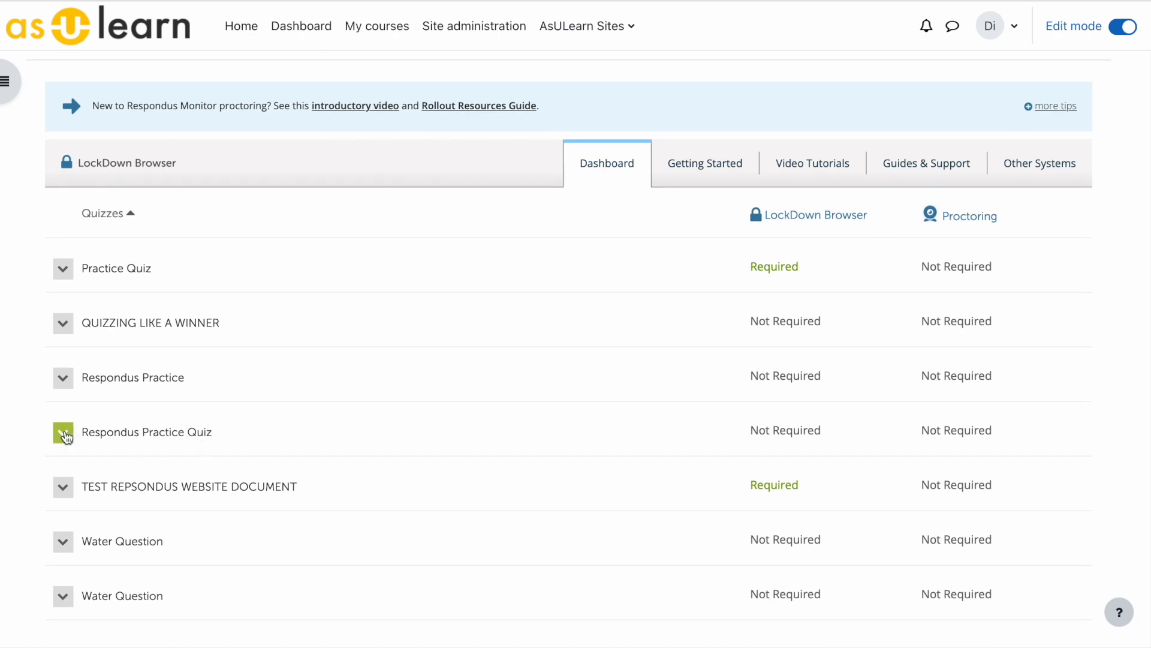
click(63, 432)
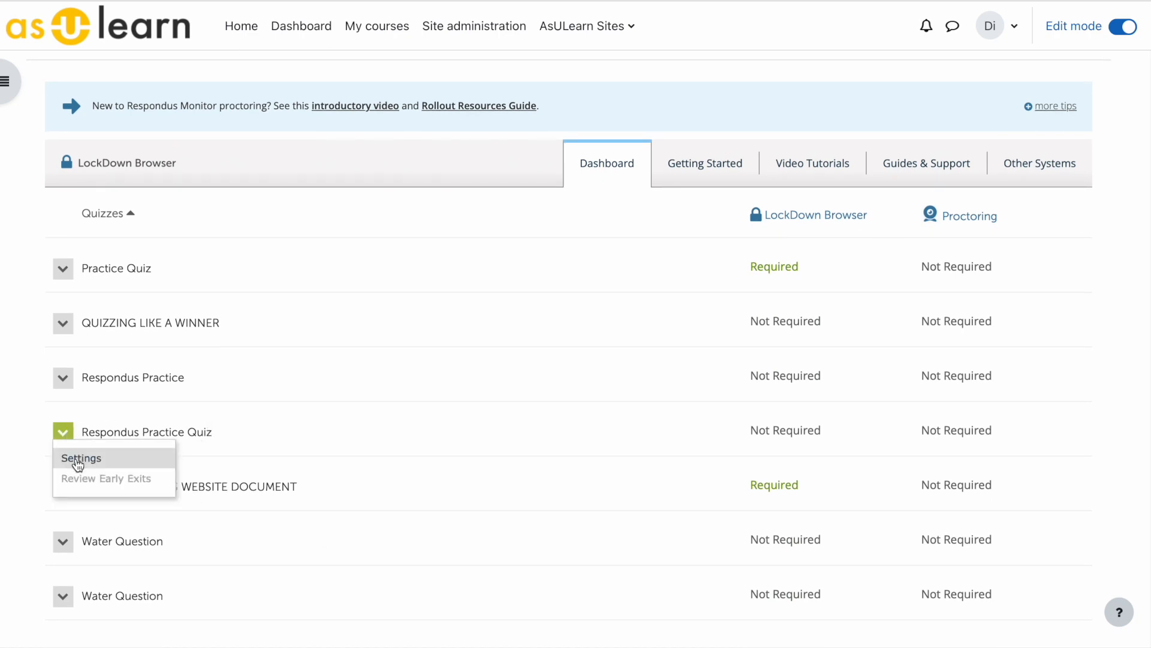
click(81, 457)
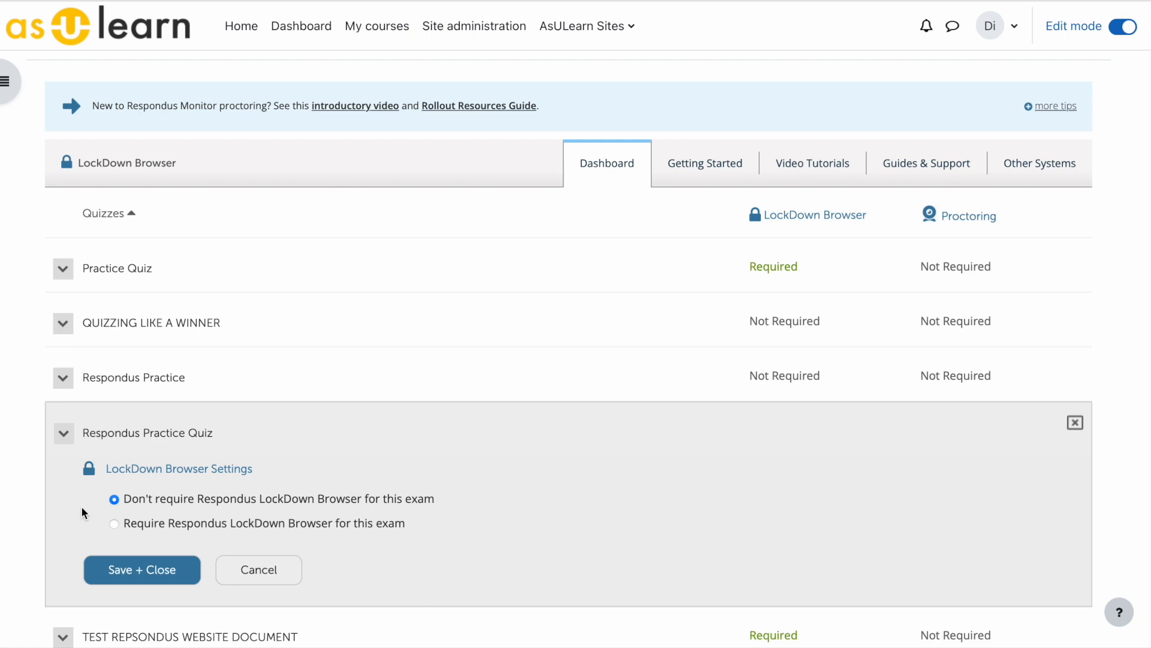
Step: Require Respondus LockDown Browser and, under Advanced Settings, lock students in until the exam is completed
click(115, 523)
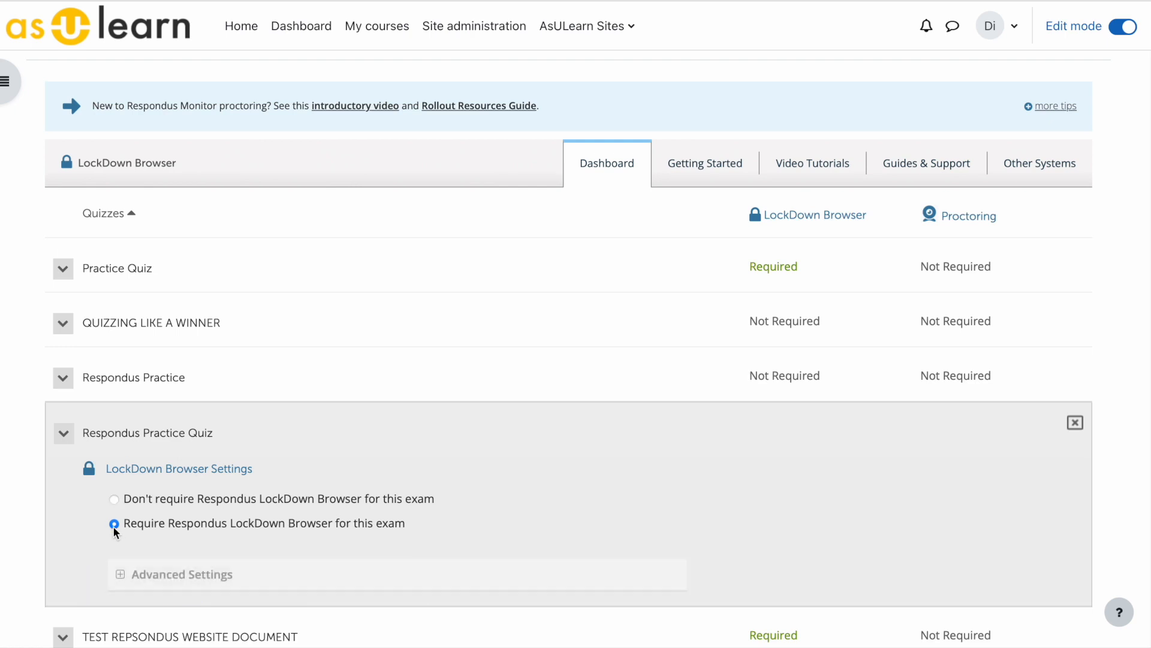
click(114, 523)
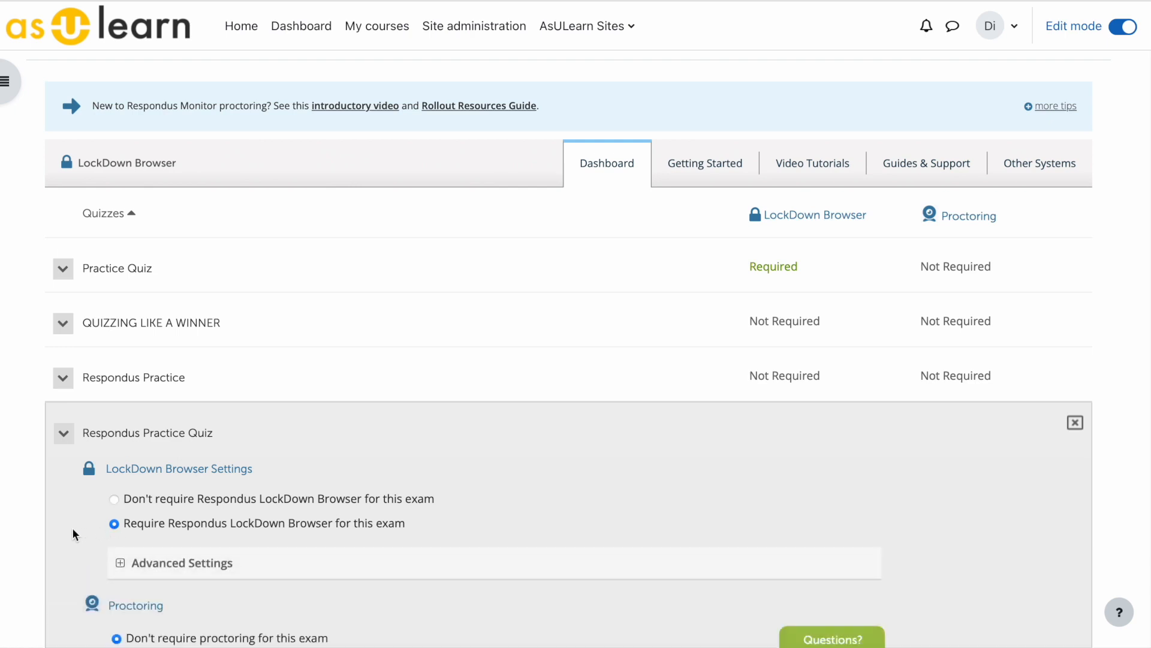
scroll(down, 3)
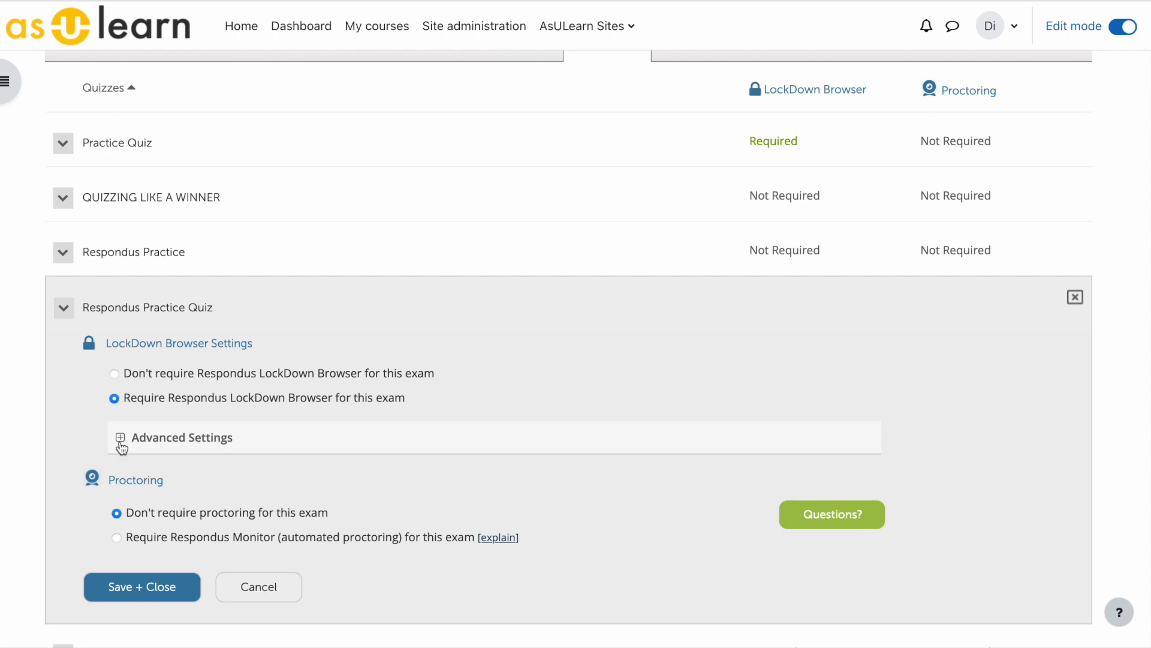
click(120, 437)
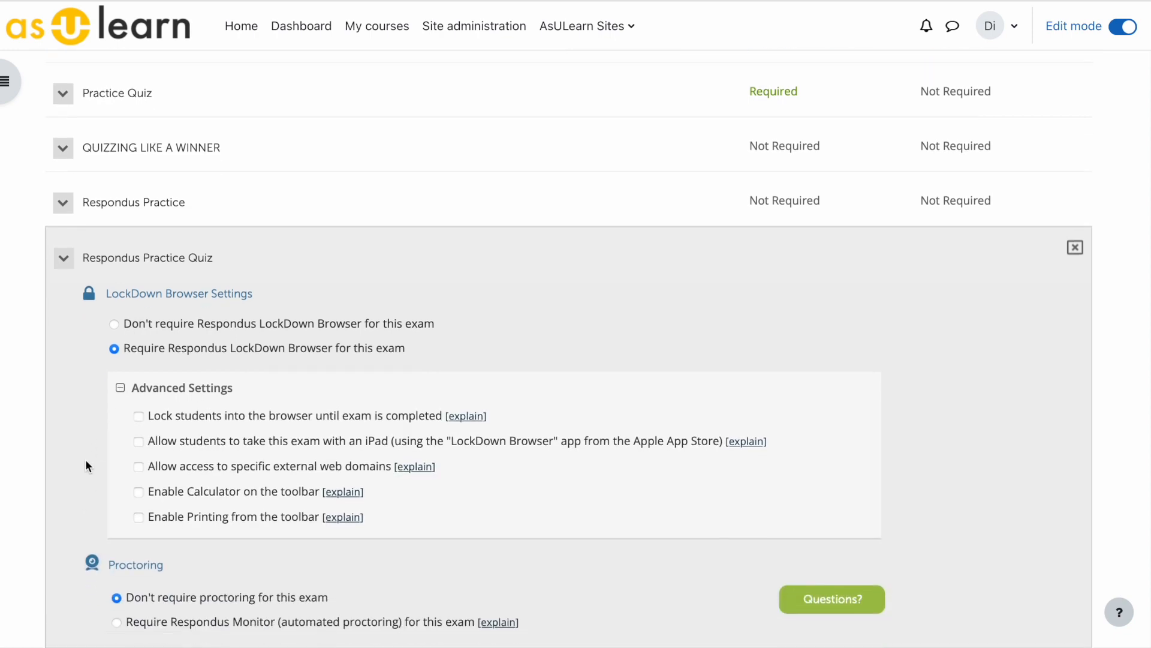
click(138, 409)
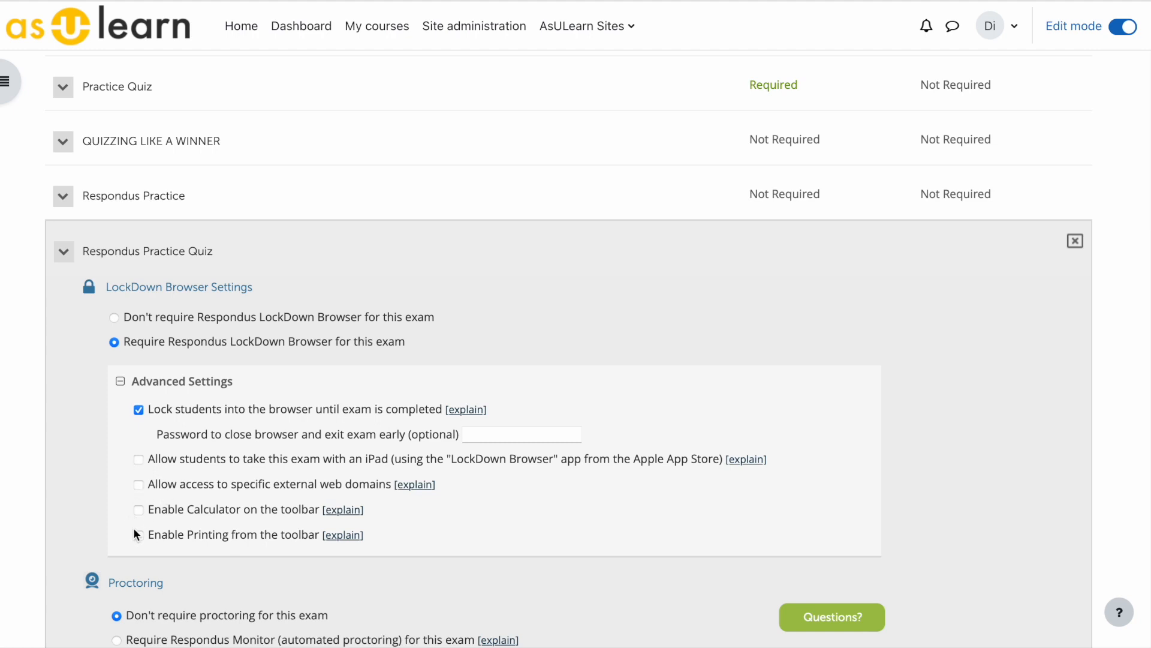
mouse_move(151, 539)
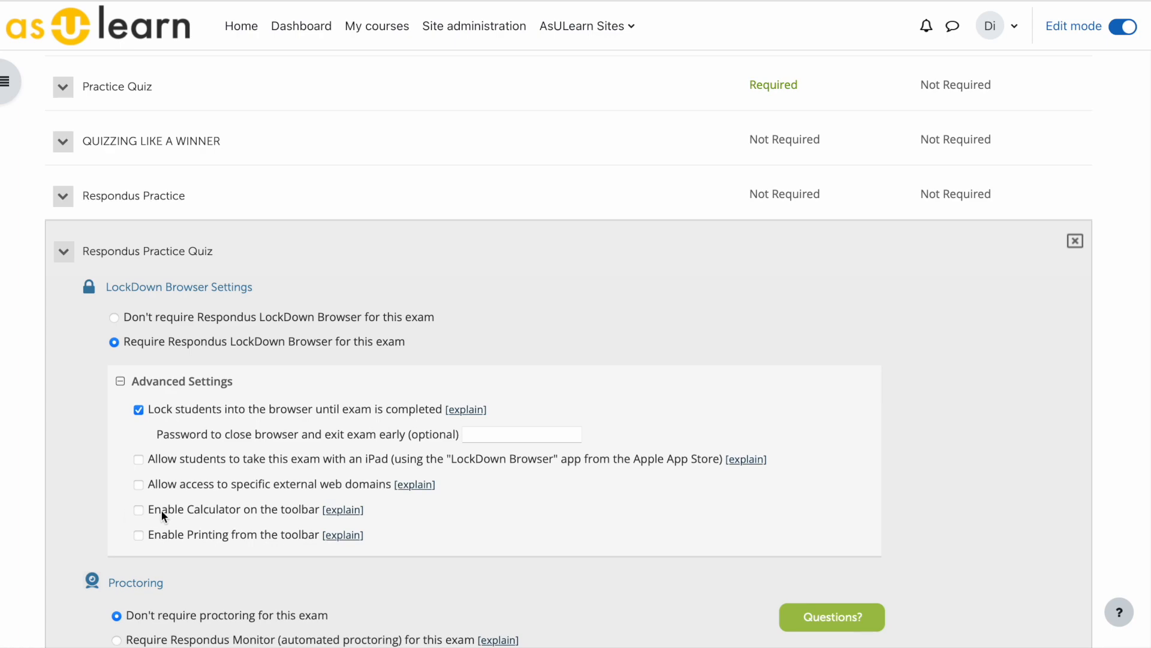
mouse_move(136, 530)
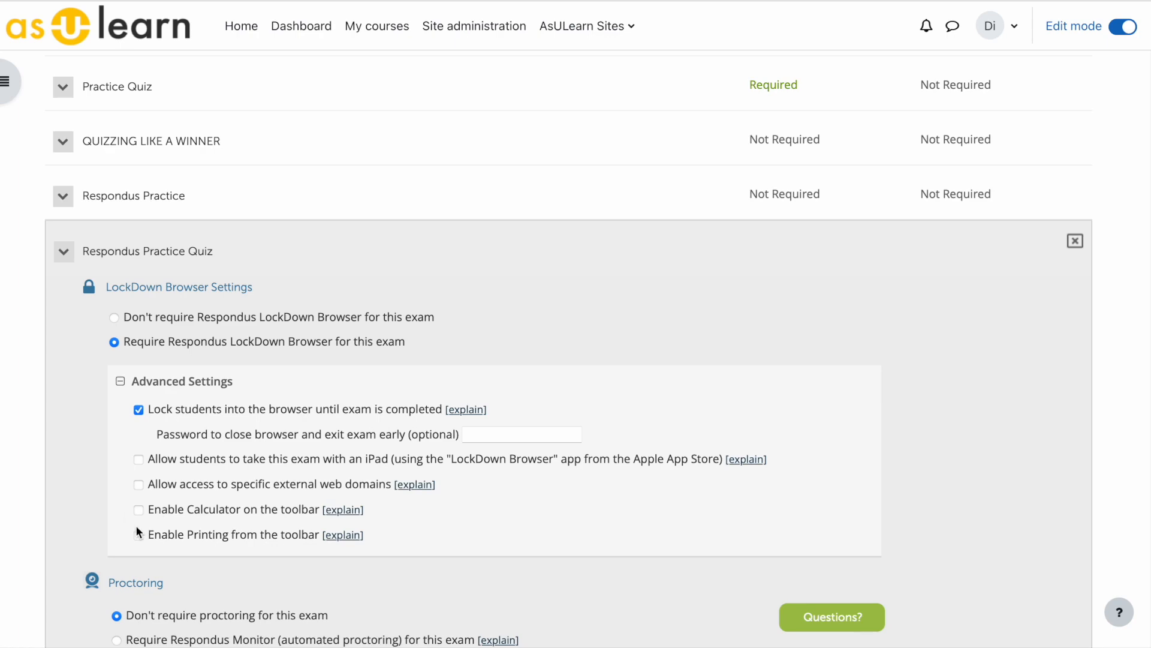
Step: Save and close the LockDown Browser settings to return to the course page
scroll(down, 3)
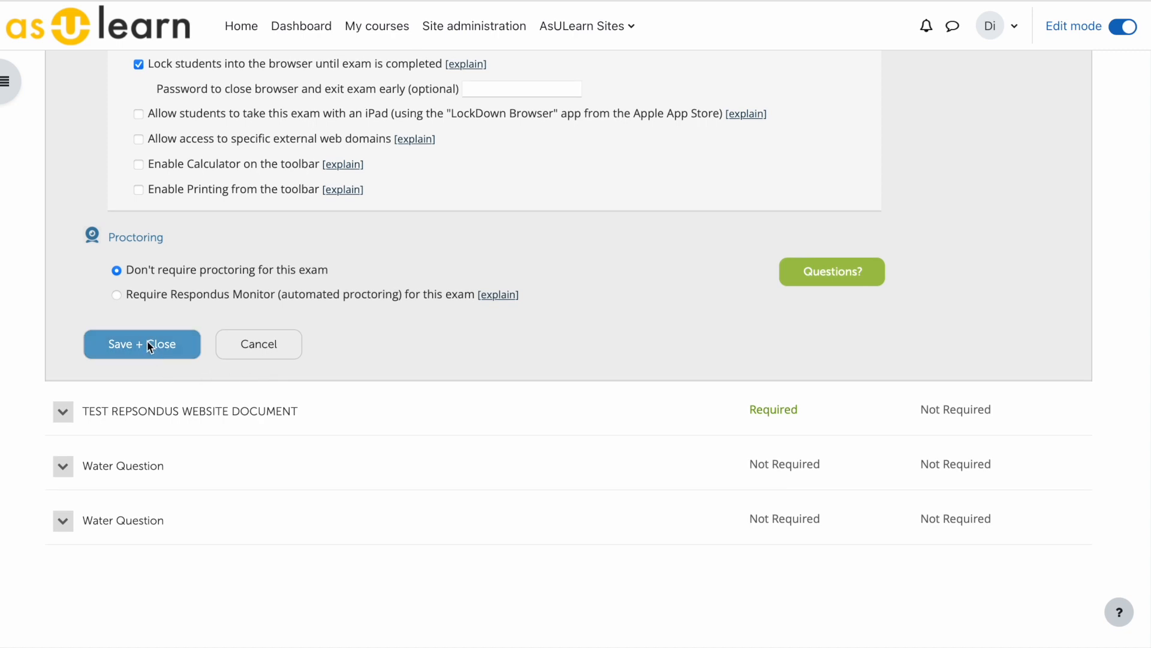
click(141, 344)
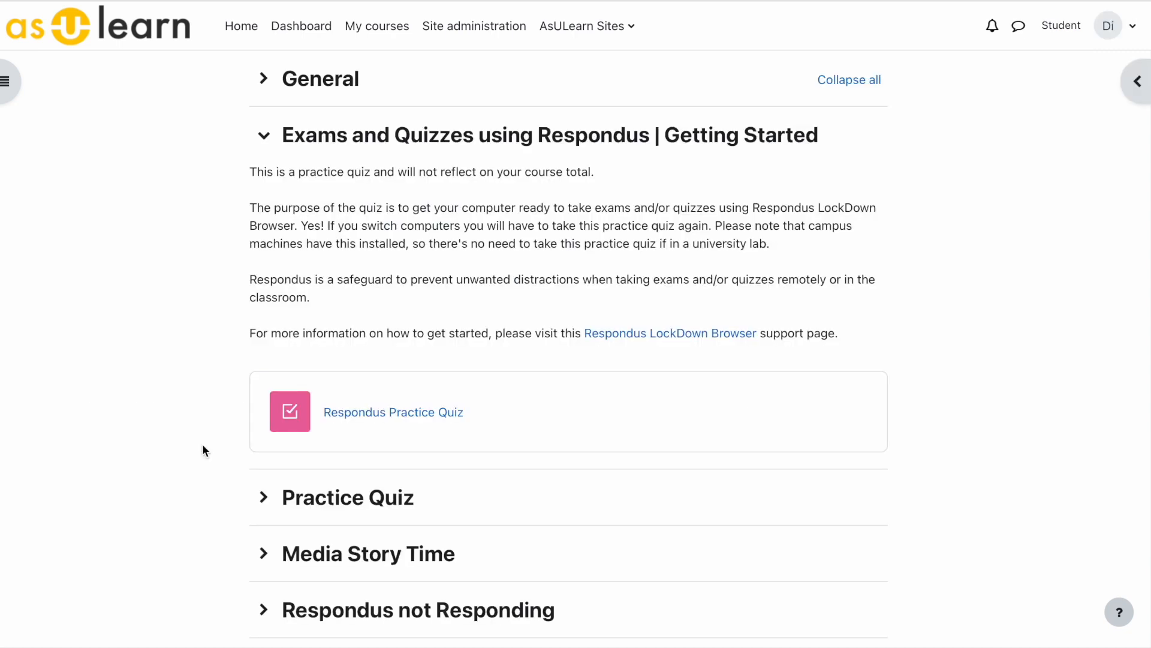
mouse_move(369, 436)
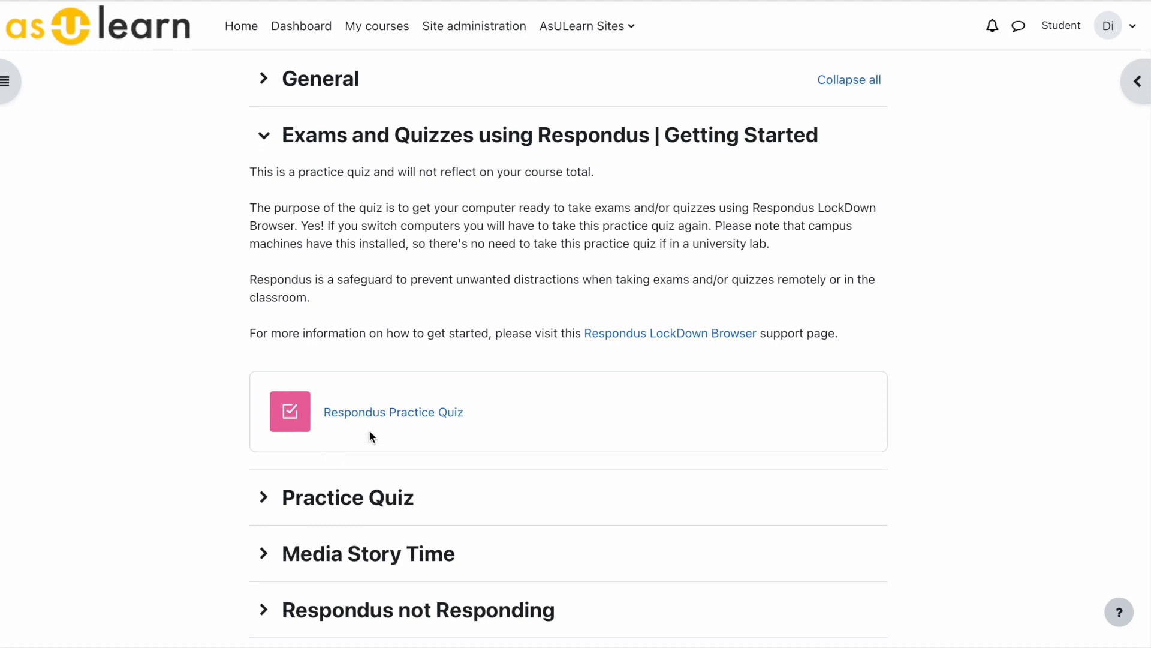
mouse_move(393, 411)
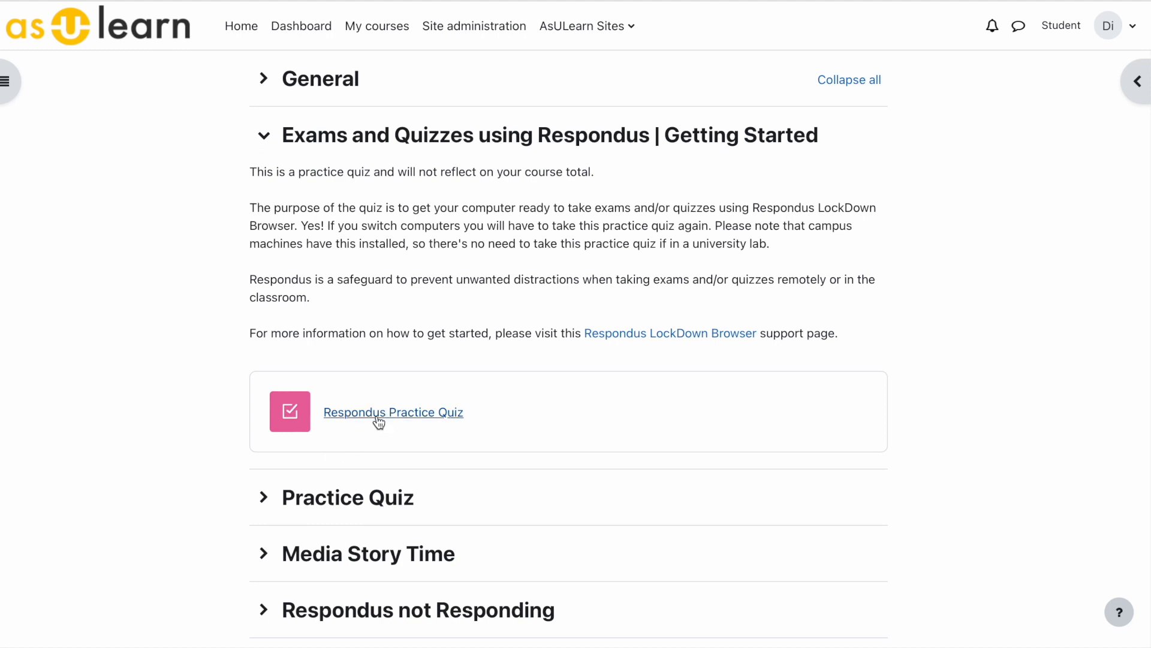
Step: View the Respondus Practice Quiz as a student showing the LockDown Browser requirement, then return to the course
click(394, 411)
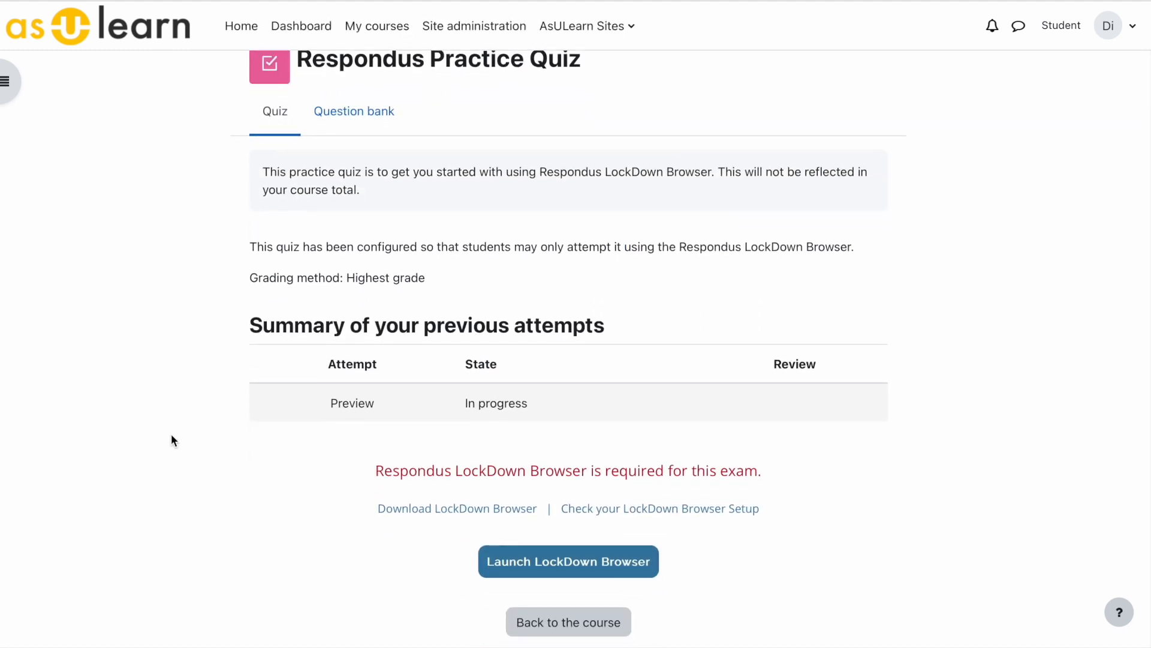
mouse_move(374, 472)
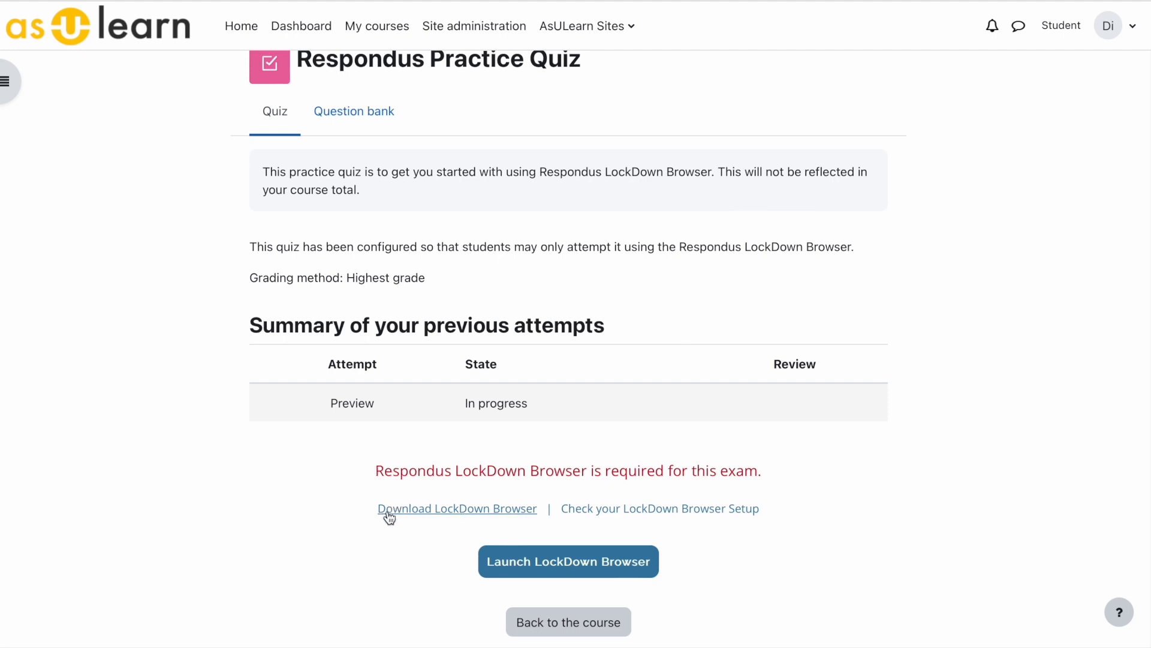
mouse_move(374, 550)
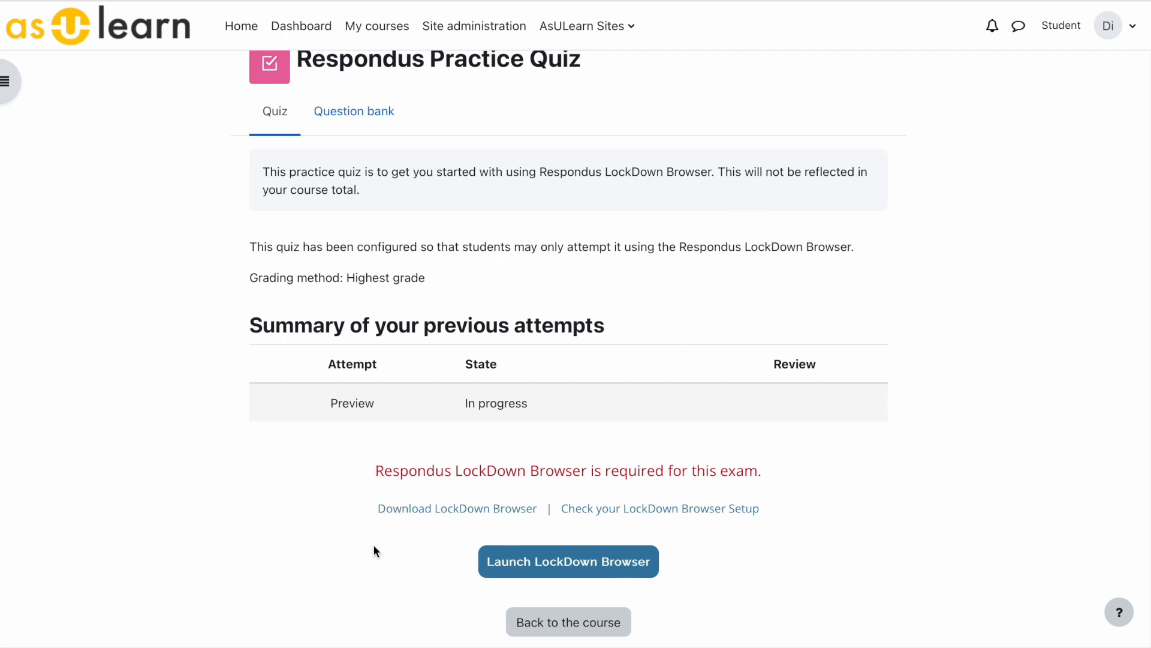
click(567, 622)
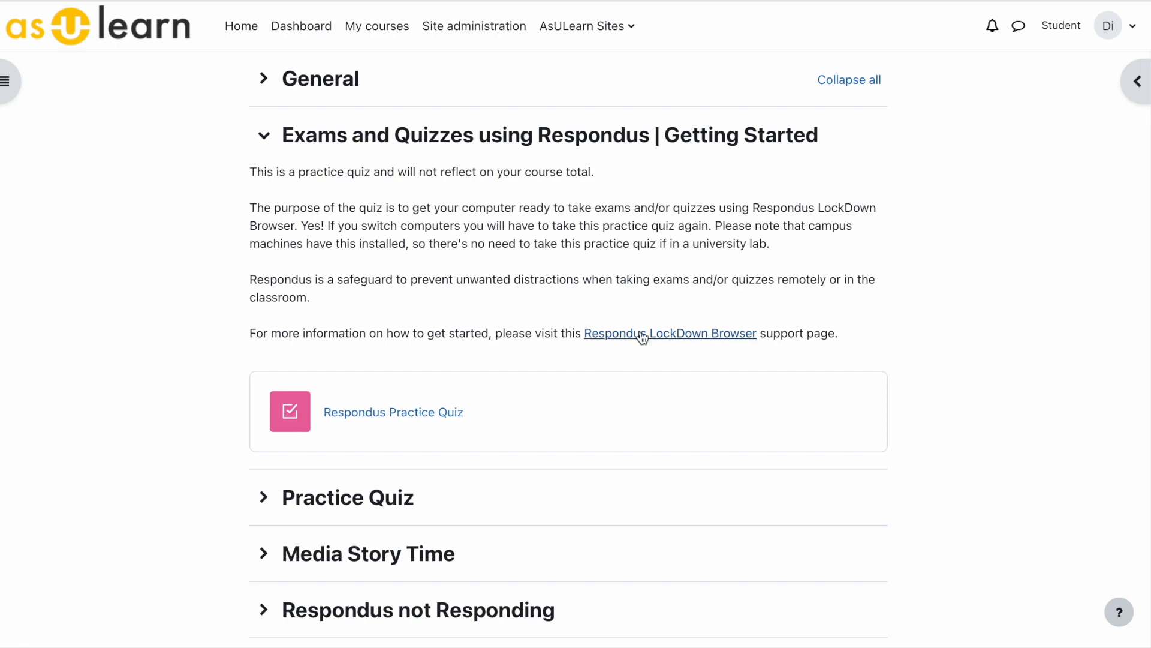
Step: Launch the Respondus LockDown Browser support page in a new window
click(669, 333)
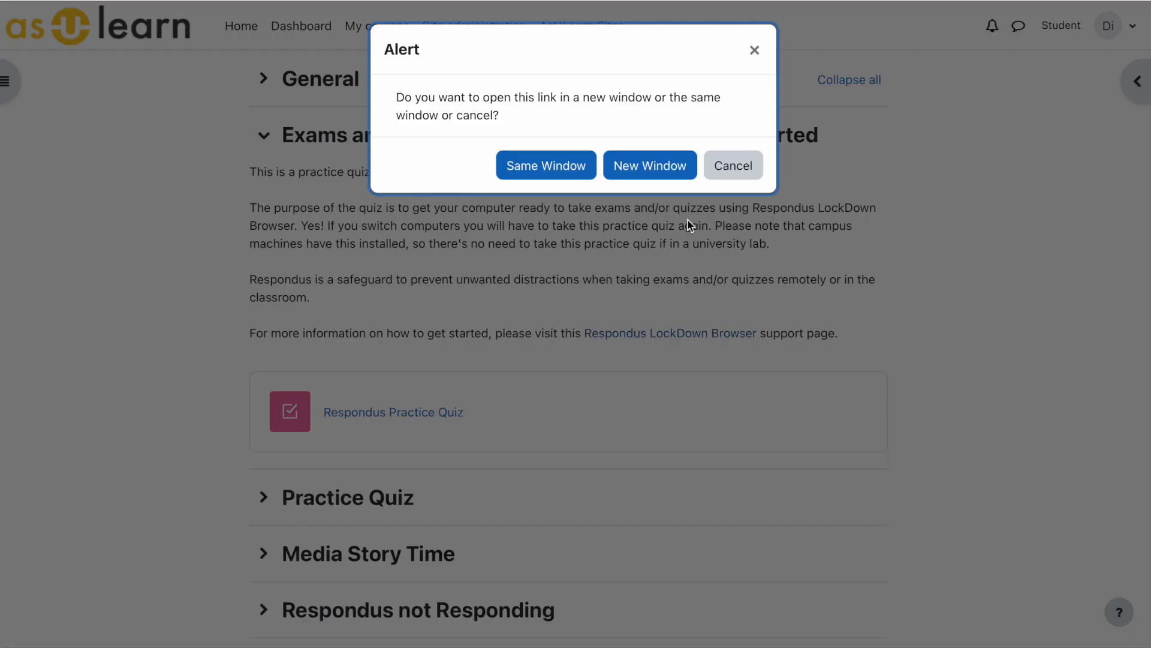
click(649, 165)
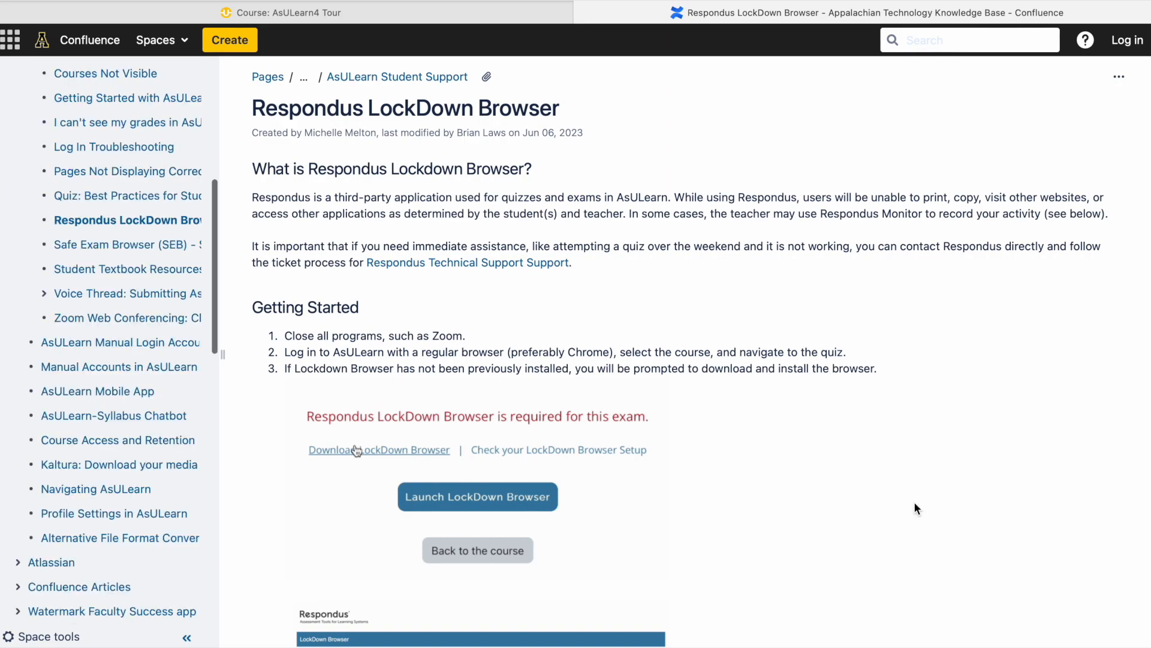